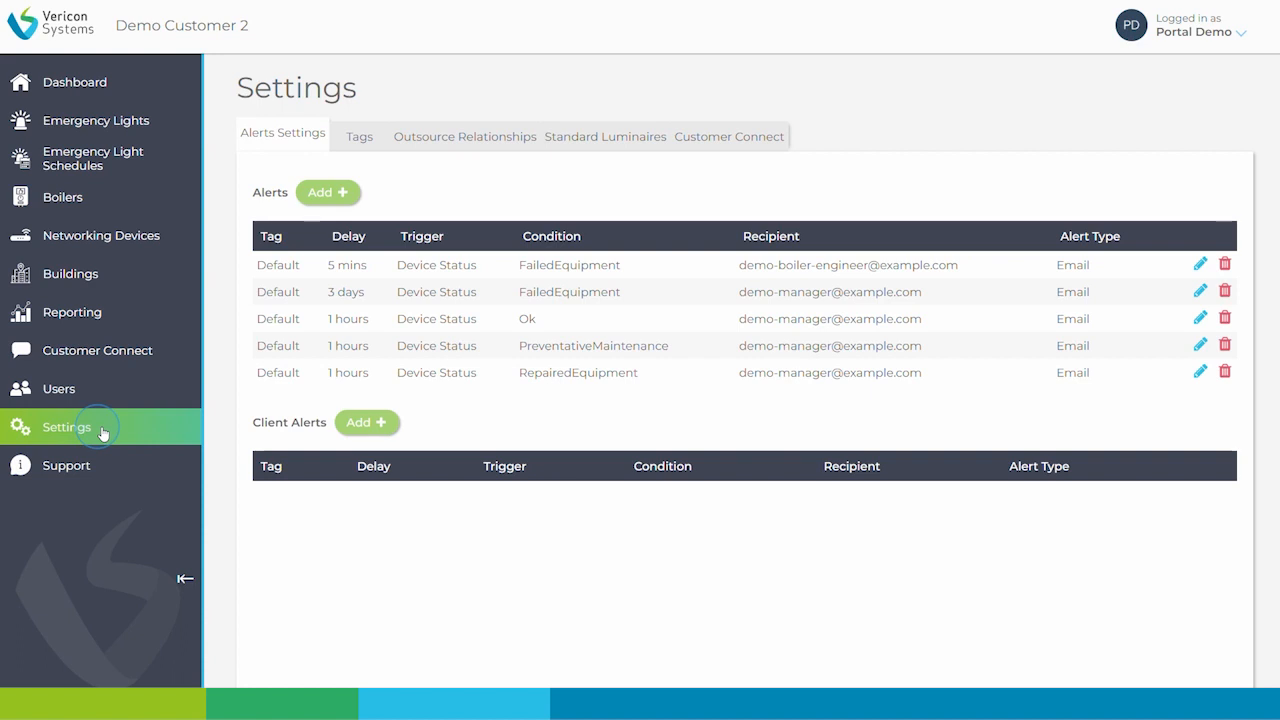
mouse_move(304, 164)
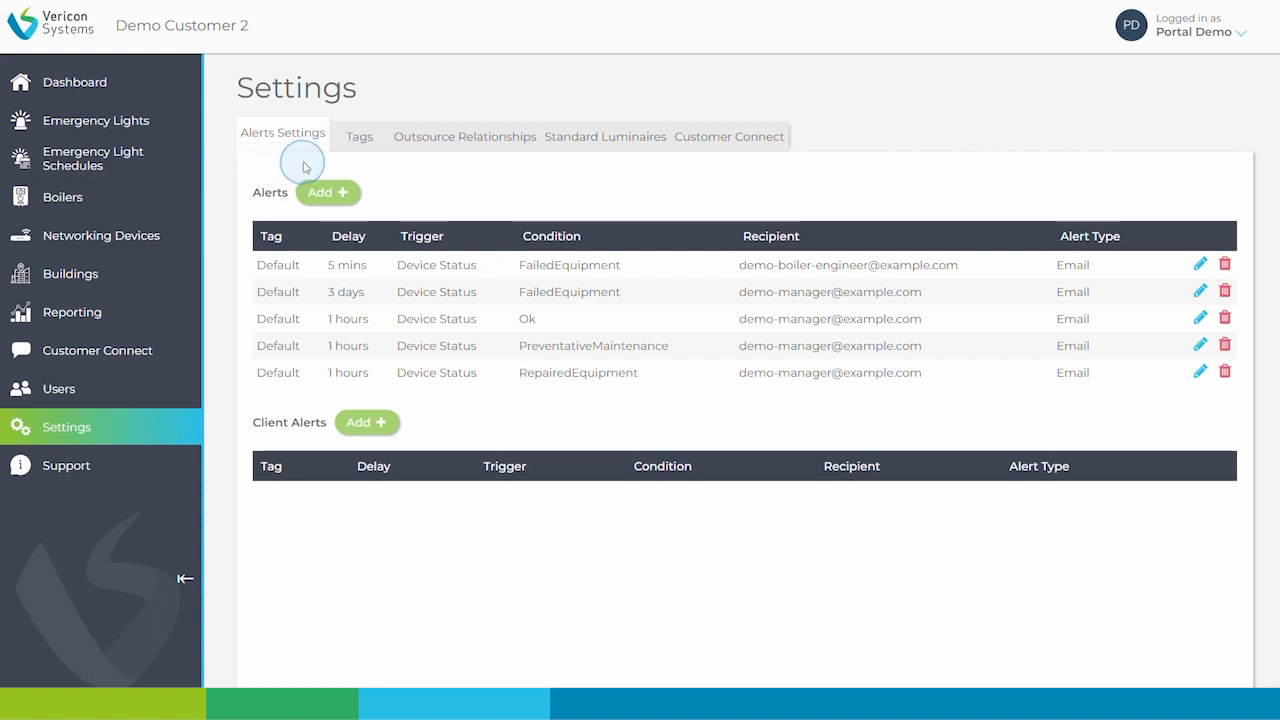
mouse_move(312, 164)
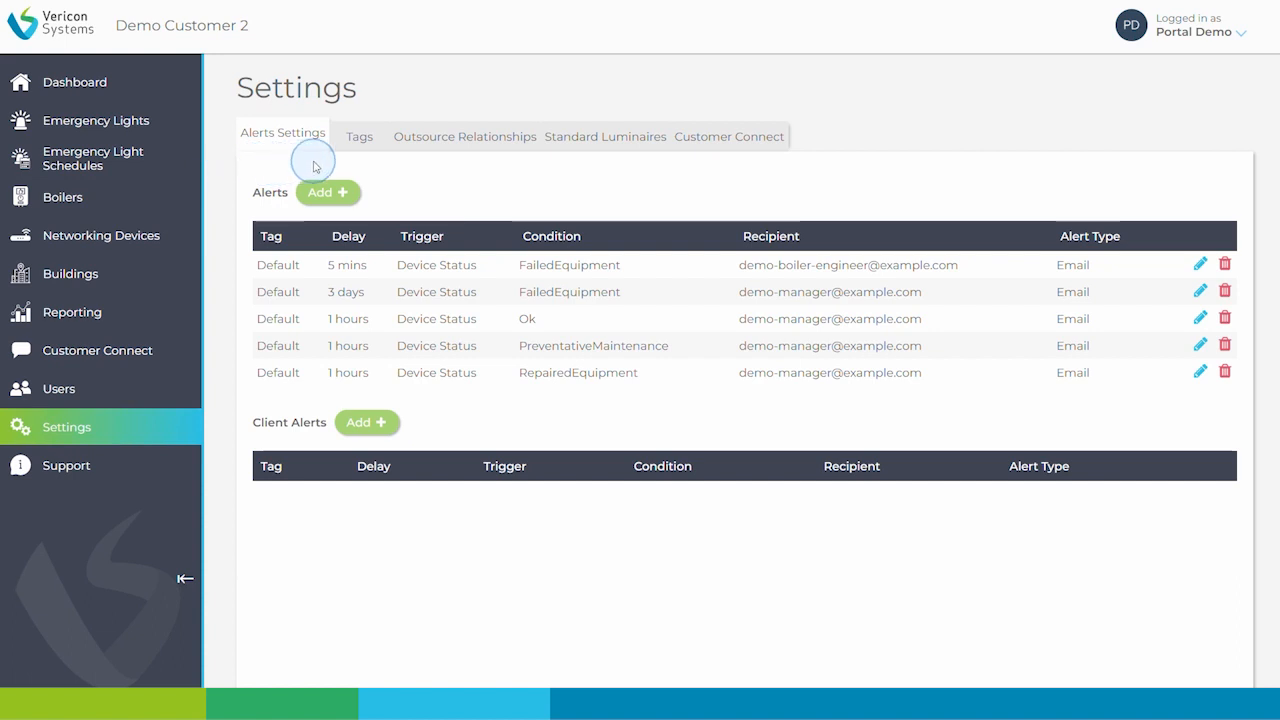
mouse_move(238, 270)
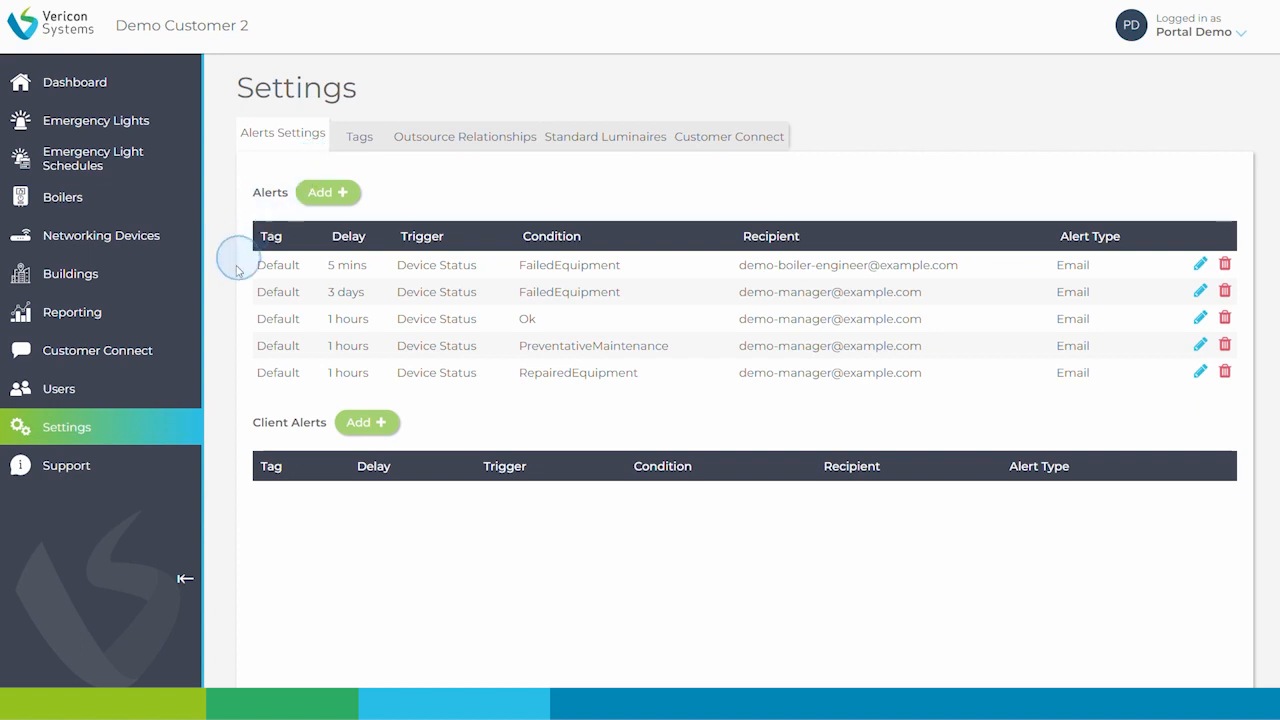
mouse_move(616, 236)
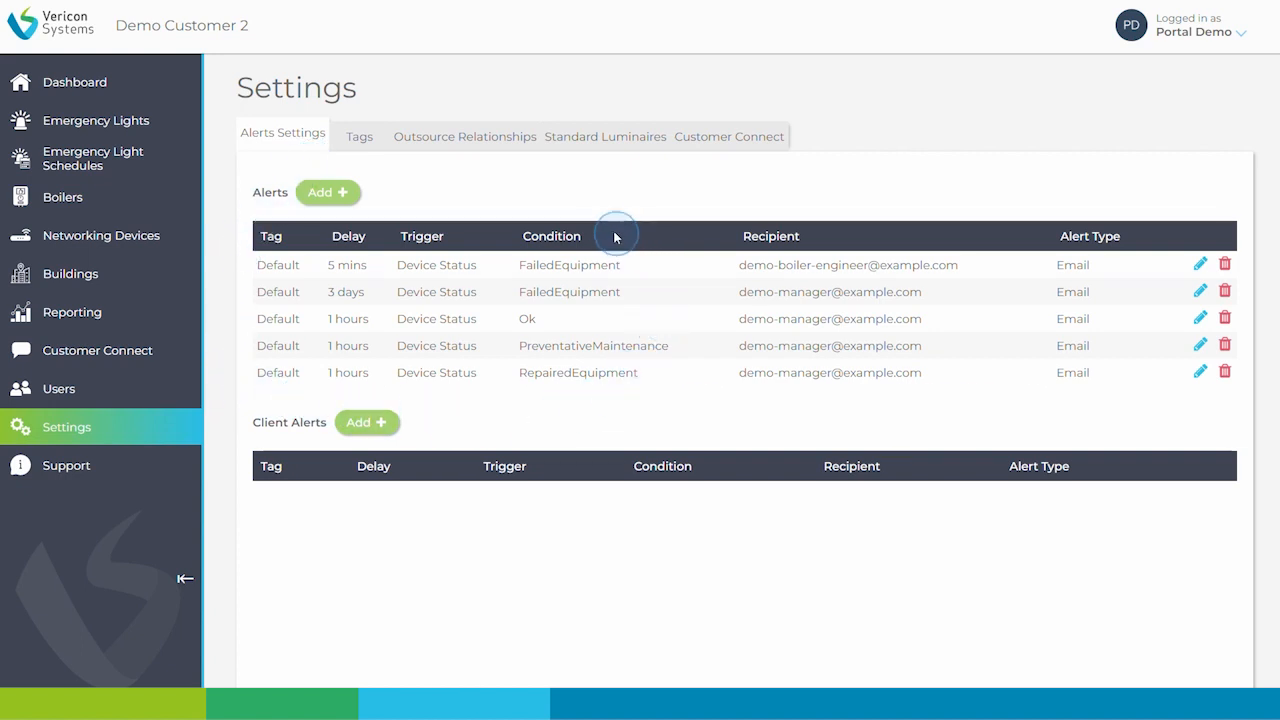
mouse_move(234, 270)
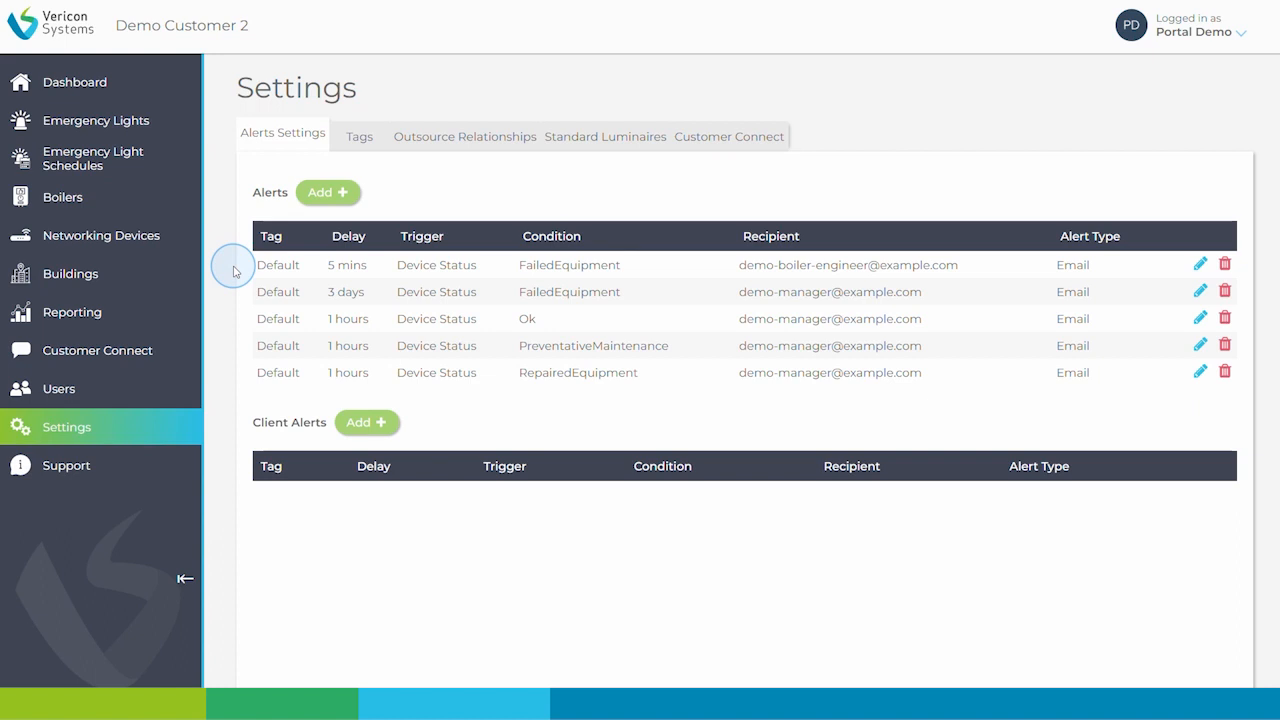
mouse_move(810, 280)
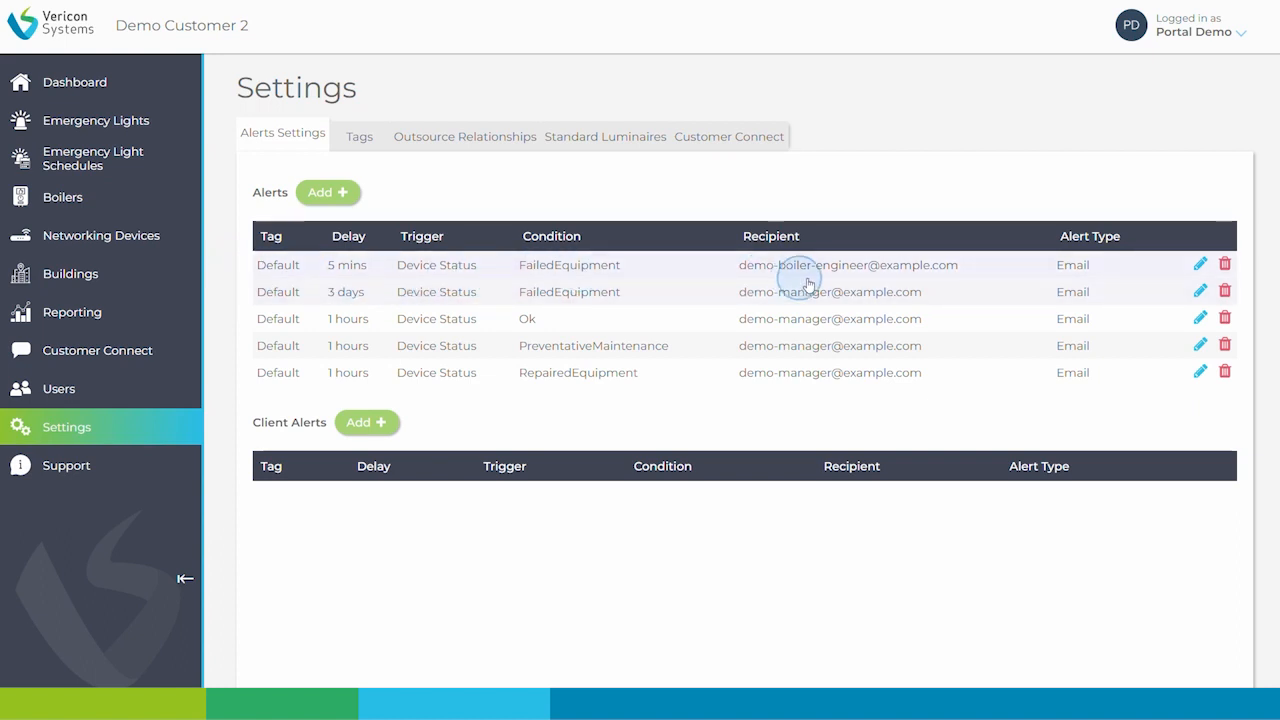
mouse_move(988, 280)
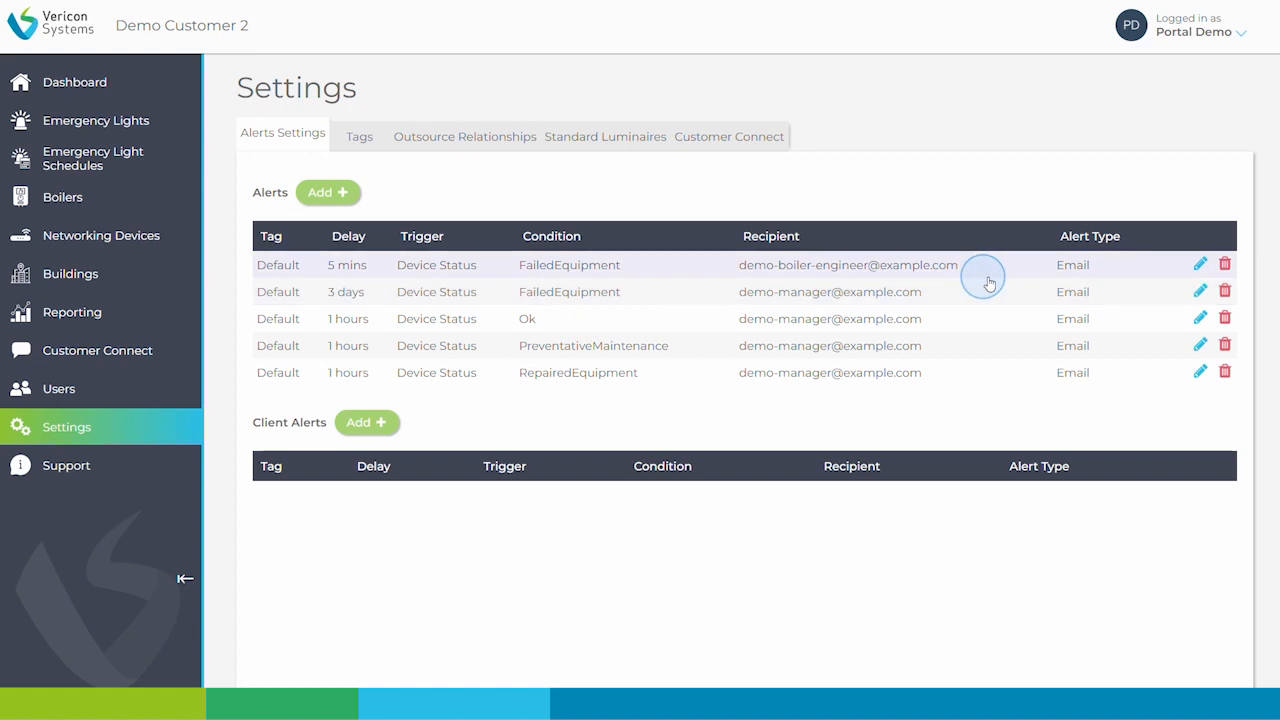
mouse_move(564, 292)
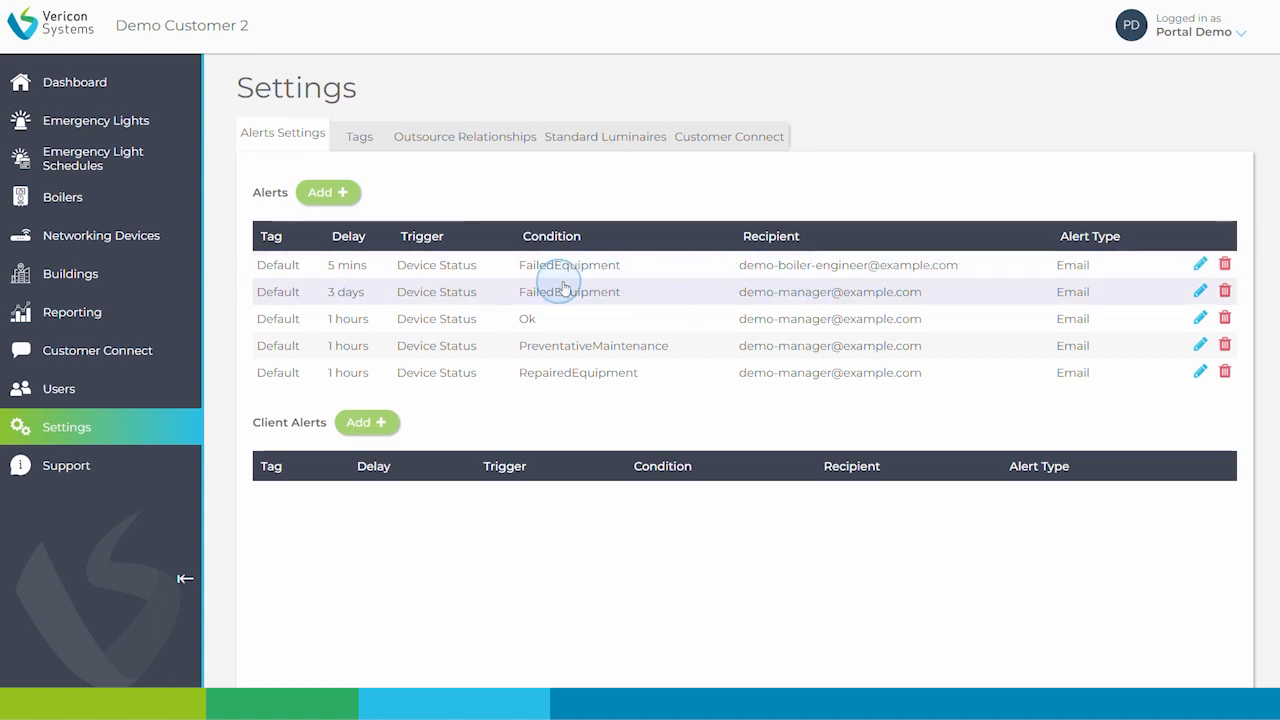
mouse_move(616, 276)
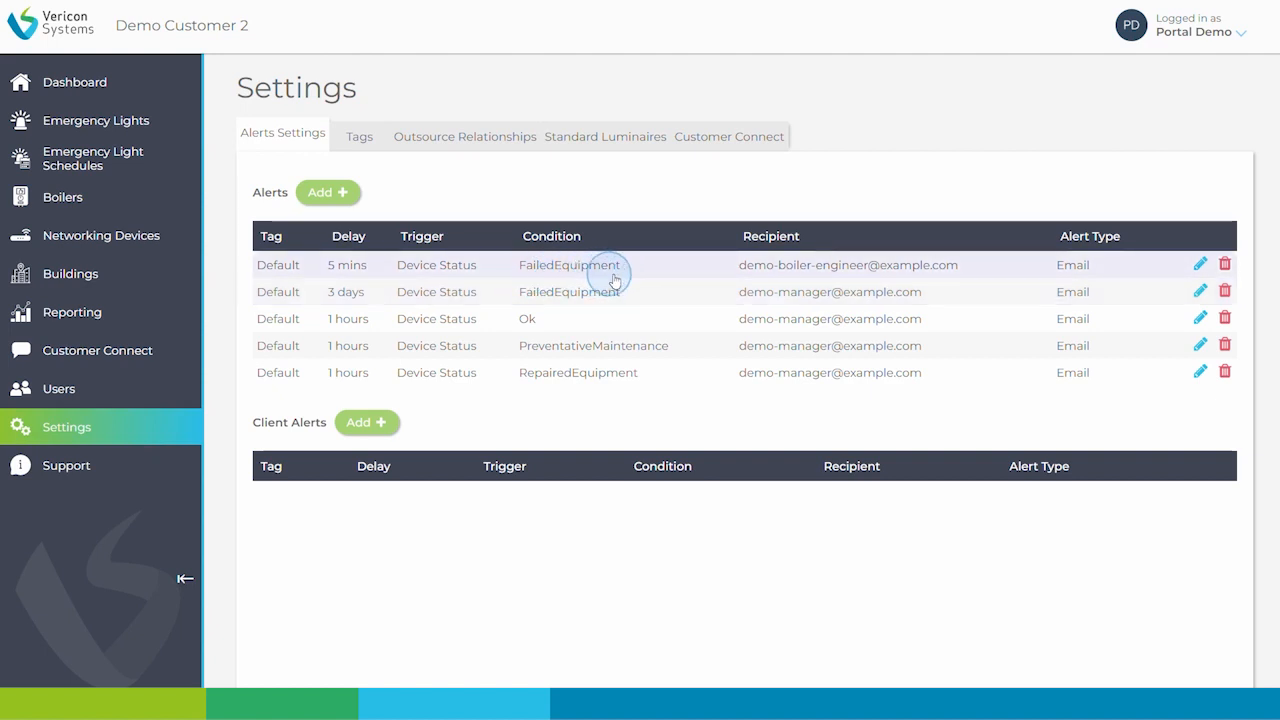
mouse_move(880, 276)
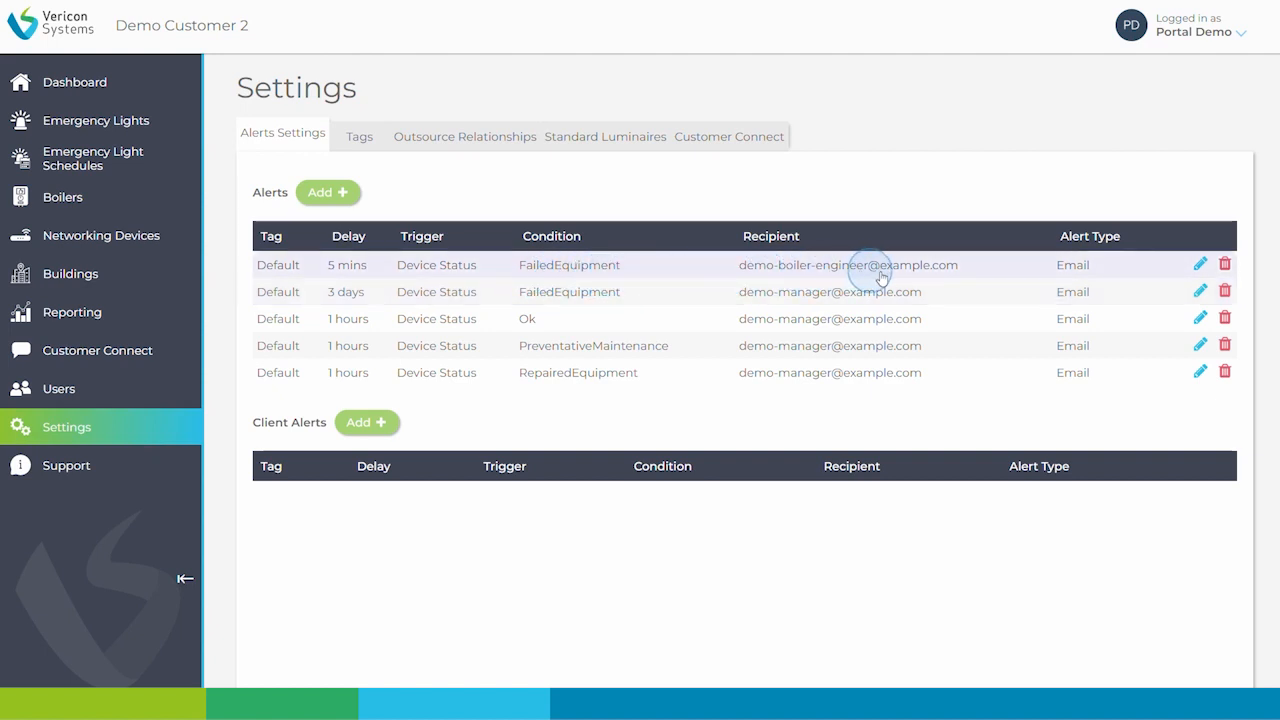
mouse_move(922, 276)
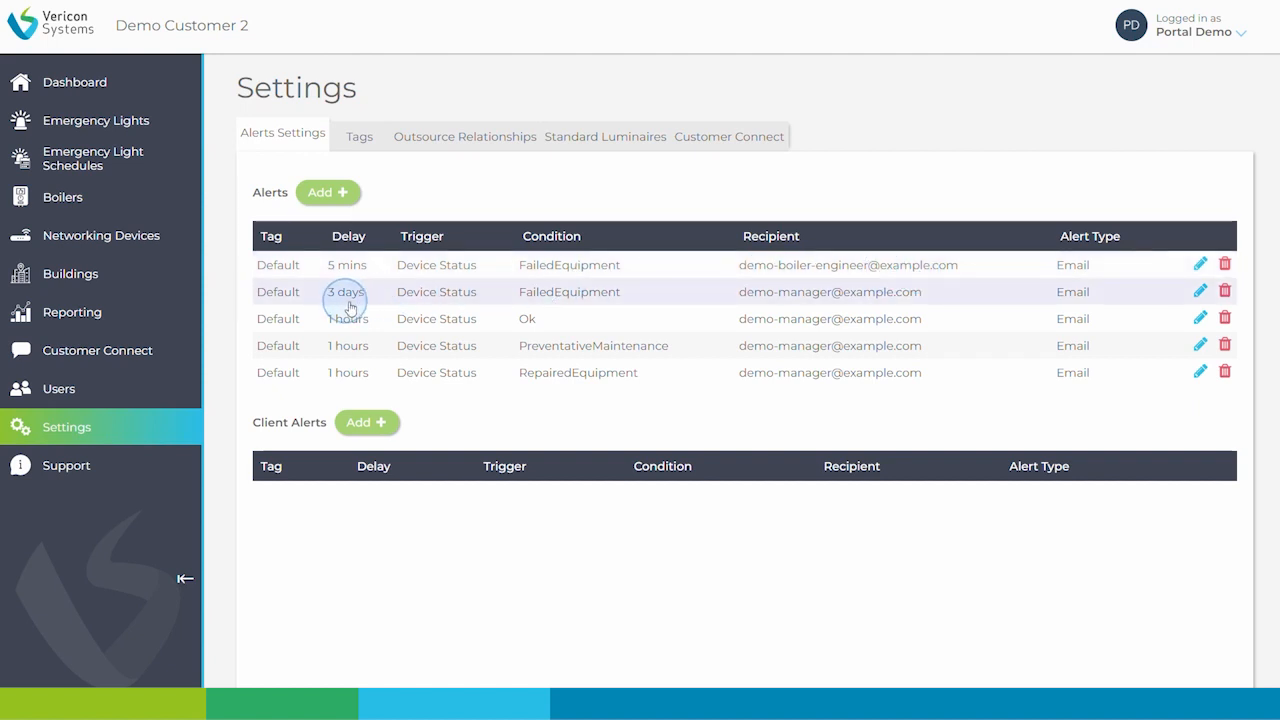
mouse_move(624, 304)
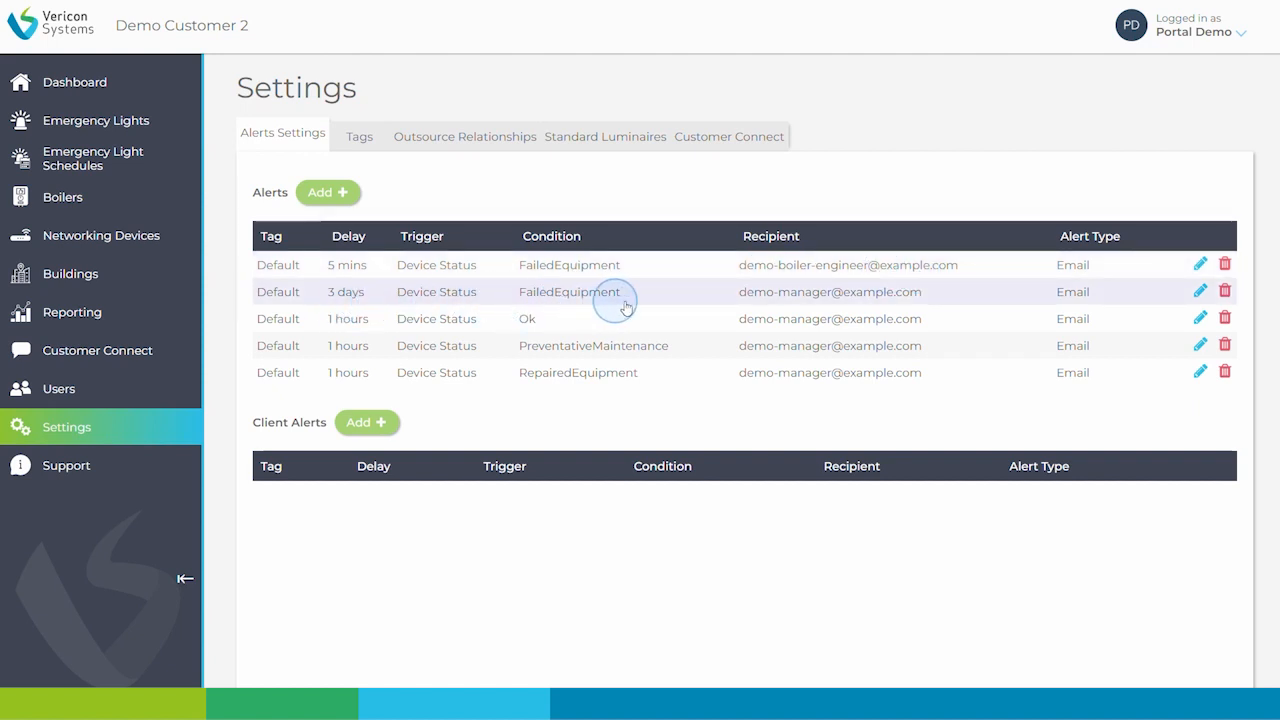
mouse_move(828, 302)
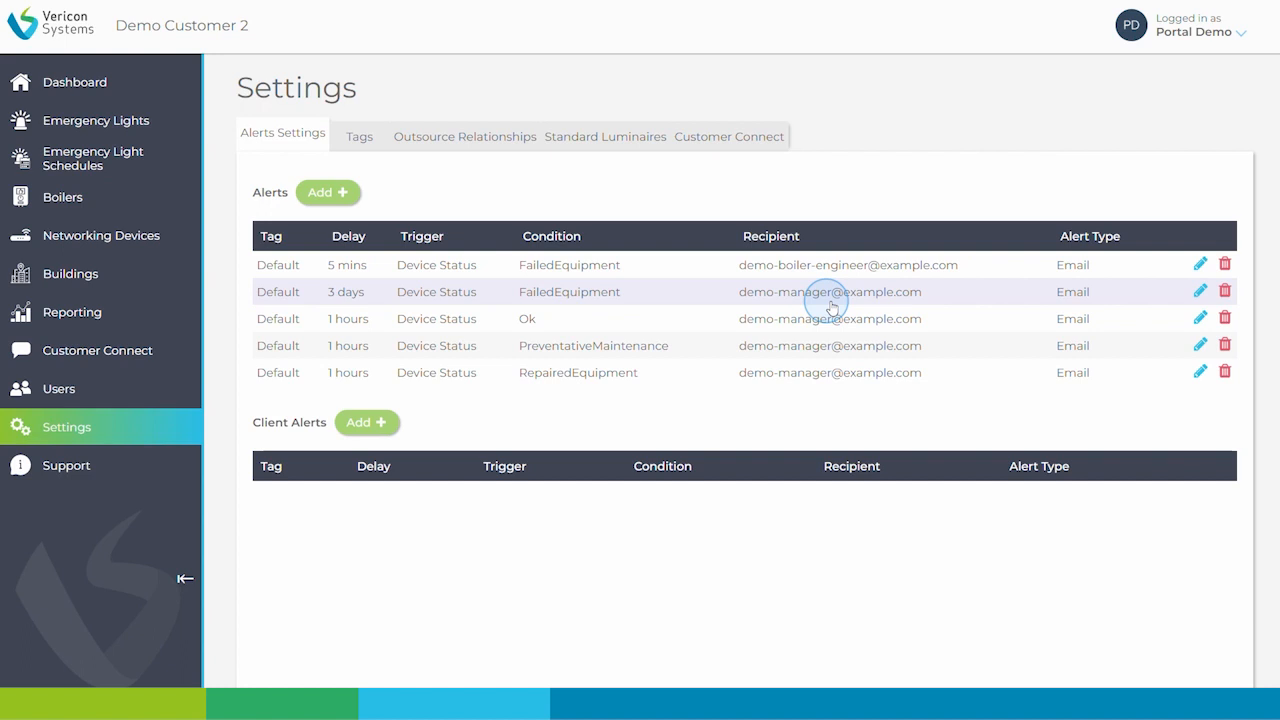
mouse_move(700, 344)
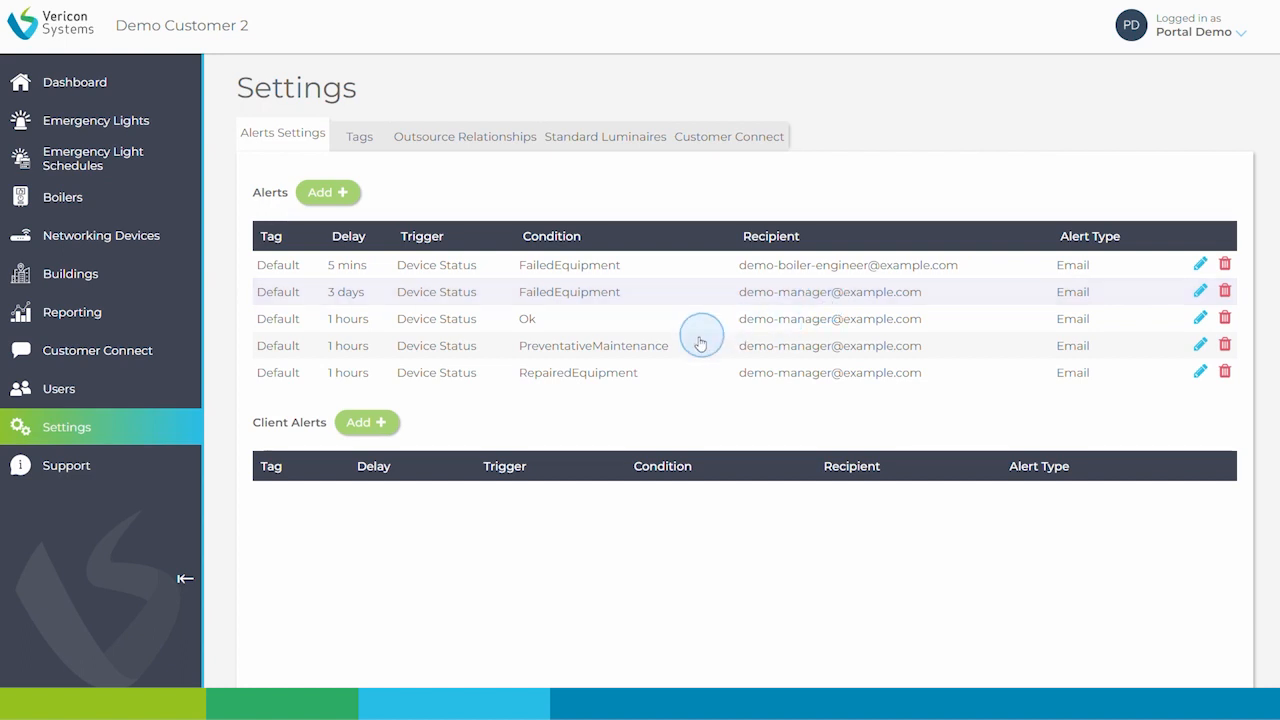
mouse_move(538, 324)
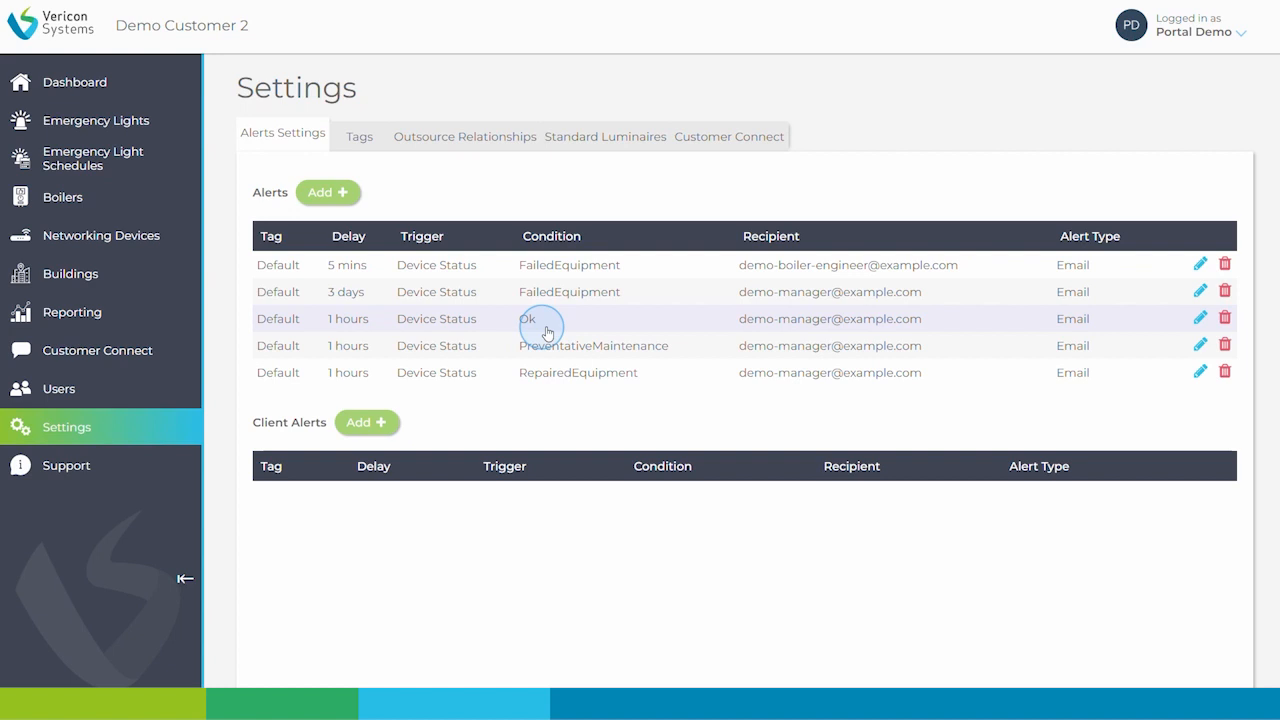
mouse_move(576, 356)
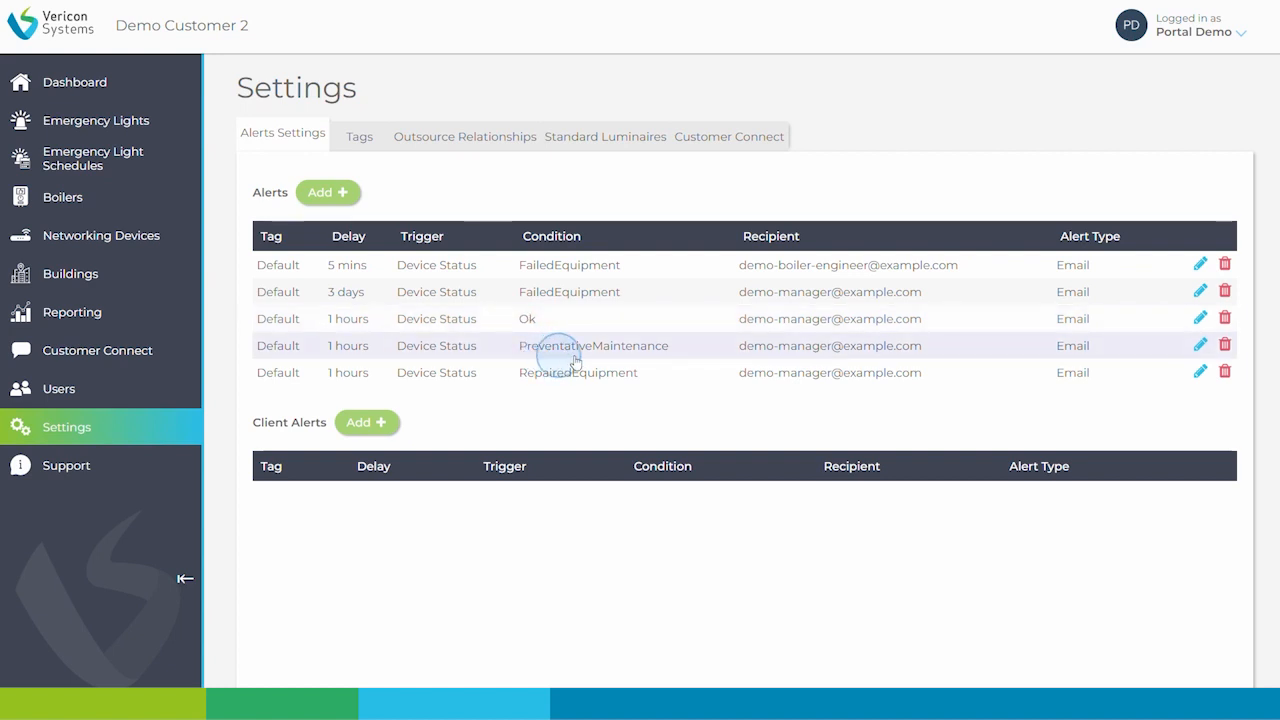
mouse_move(496, 338)
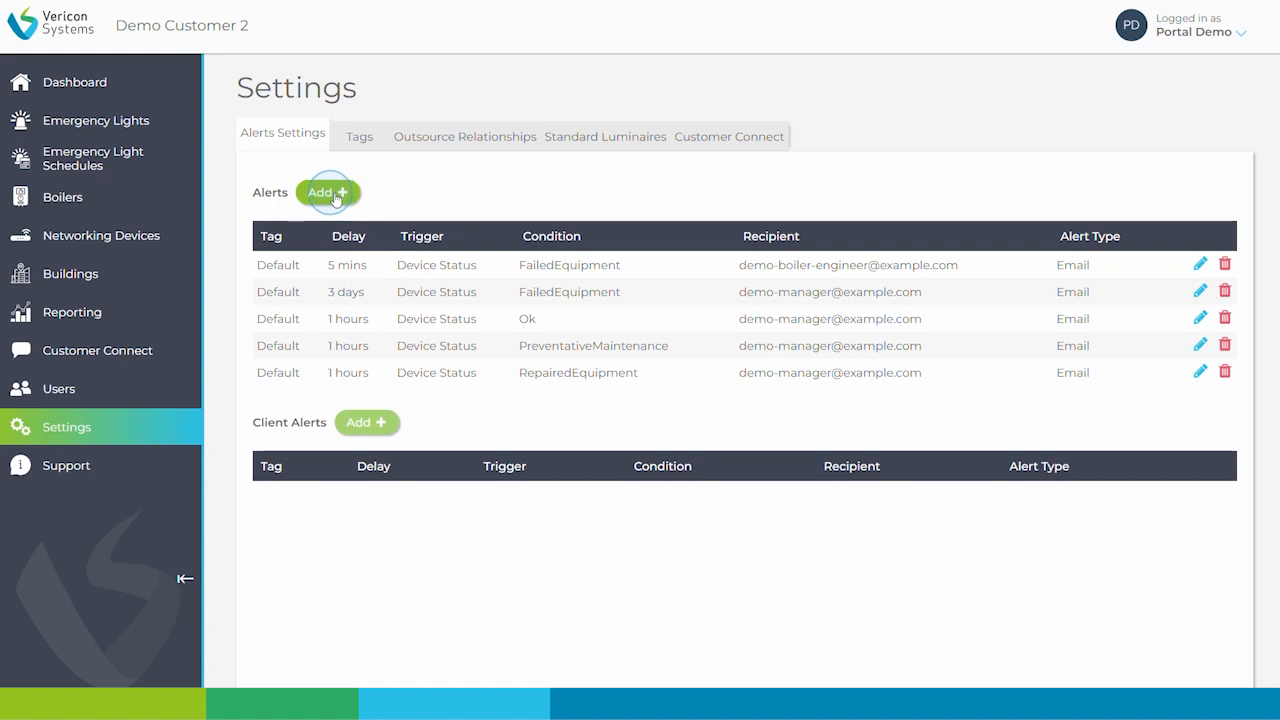
Add a blank alert row under the existing alerts and reach its Tag choices
left_click(328, 192)
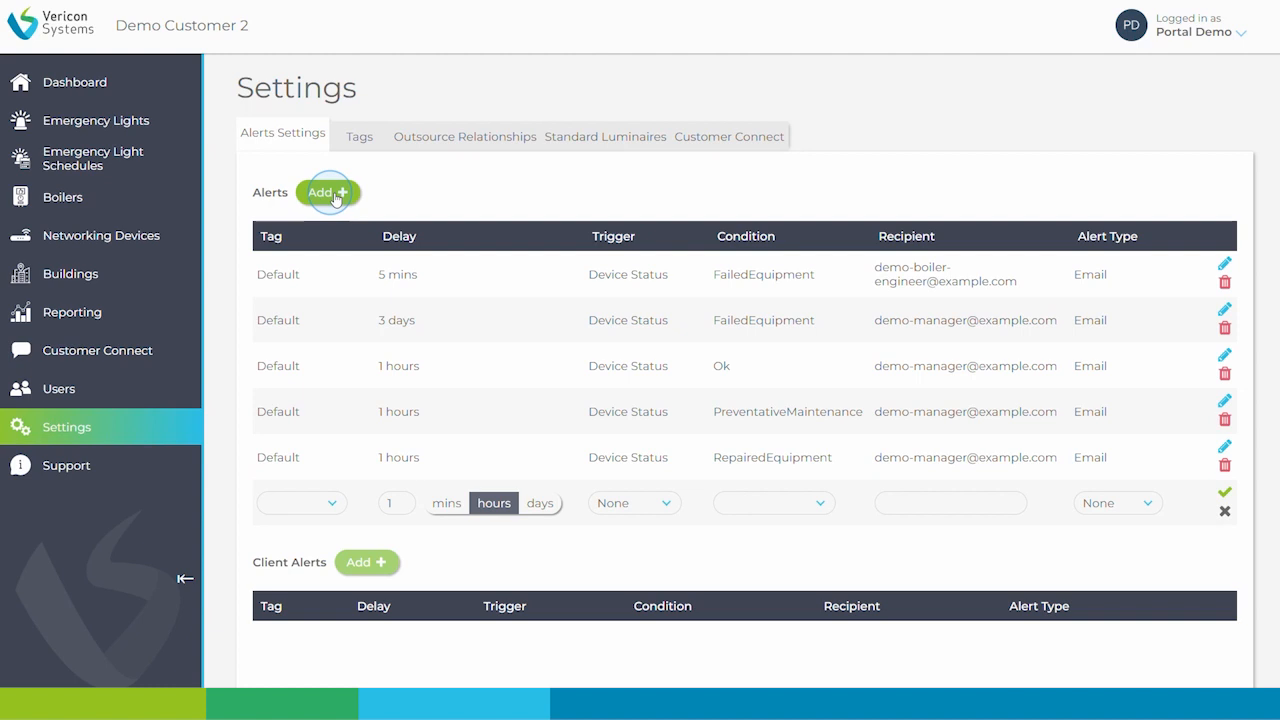
left_click(290, 274)
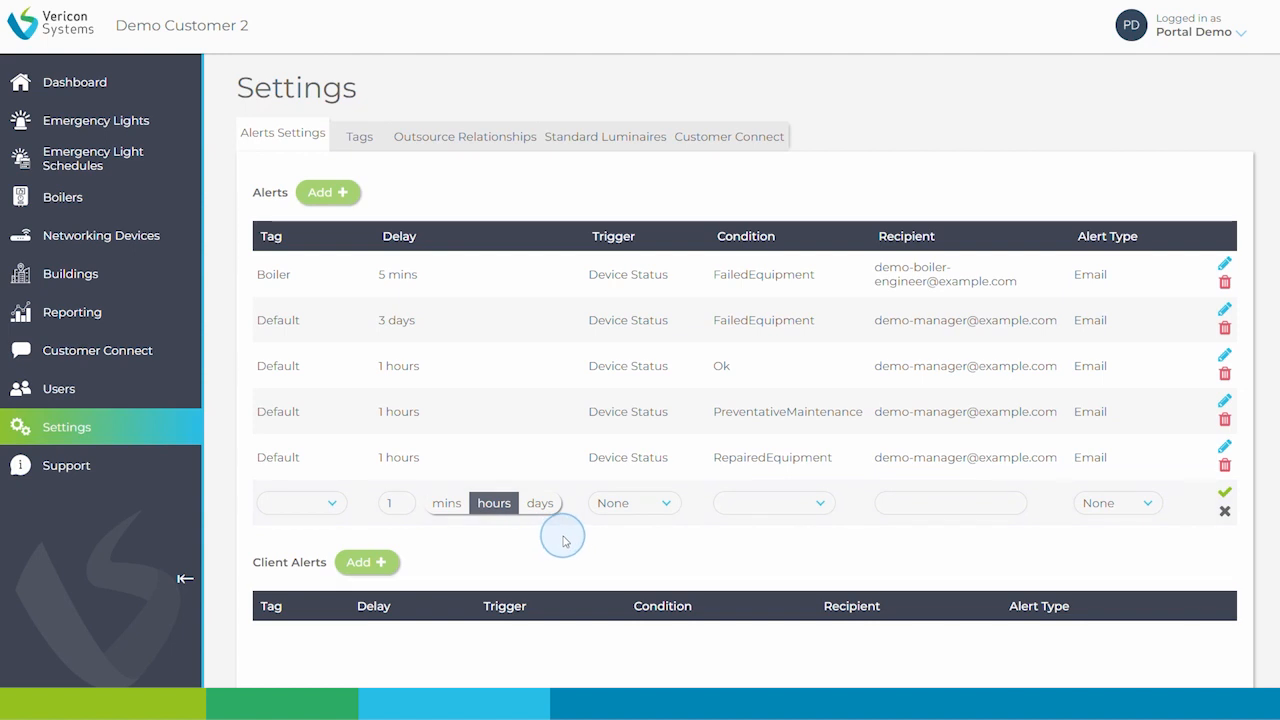
mouse_move(556, 536)
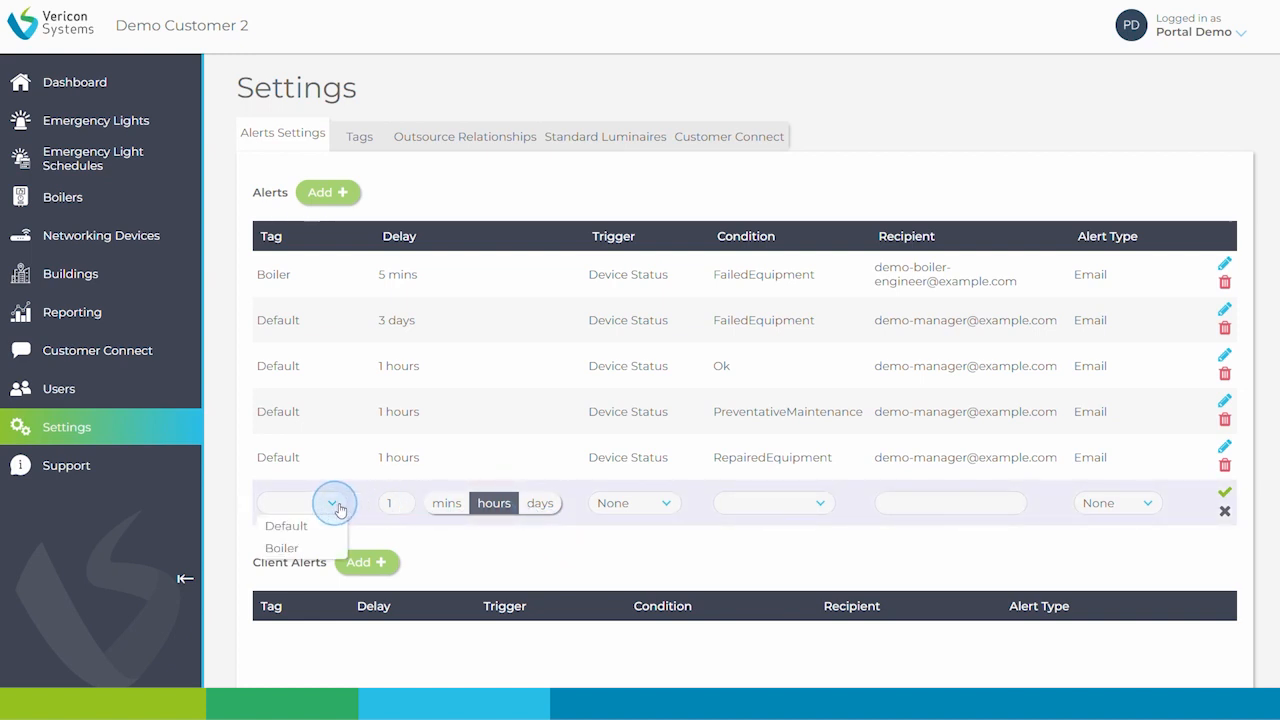
left_click(286, 524)
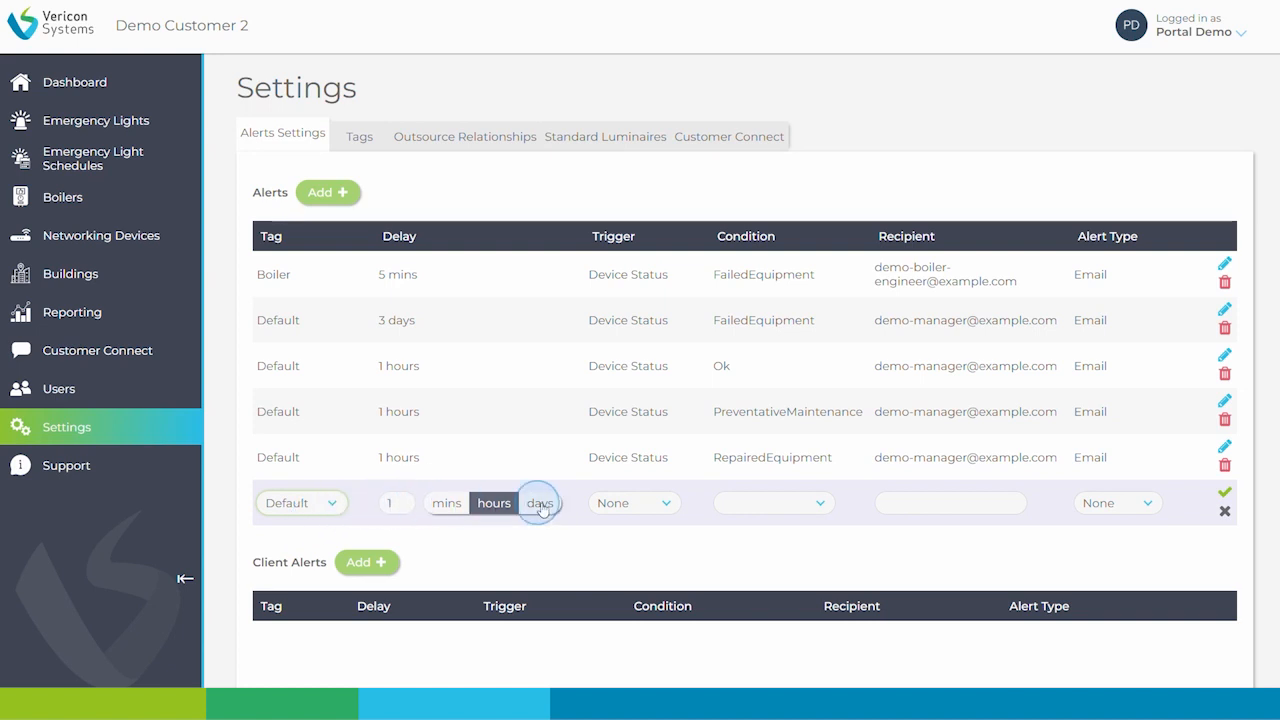
left_click(540, 504)
type("7")
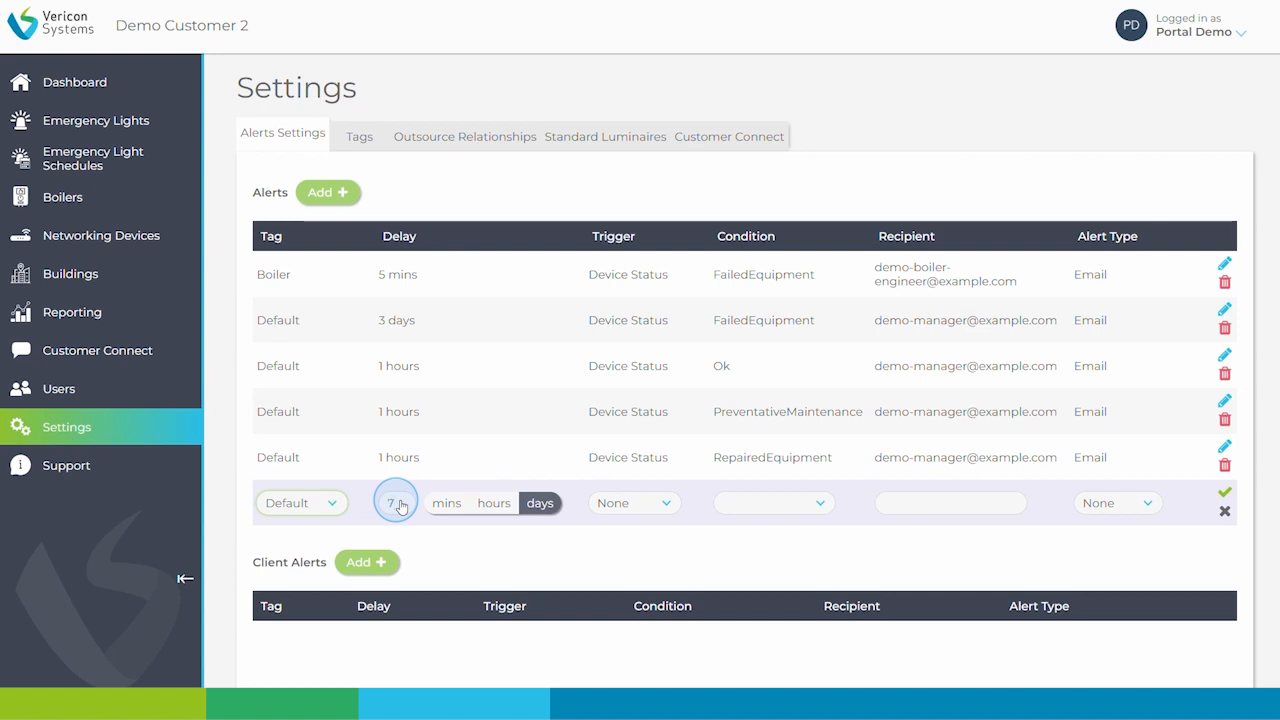
left_click(664, 504)
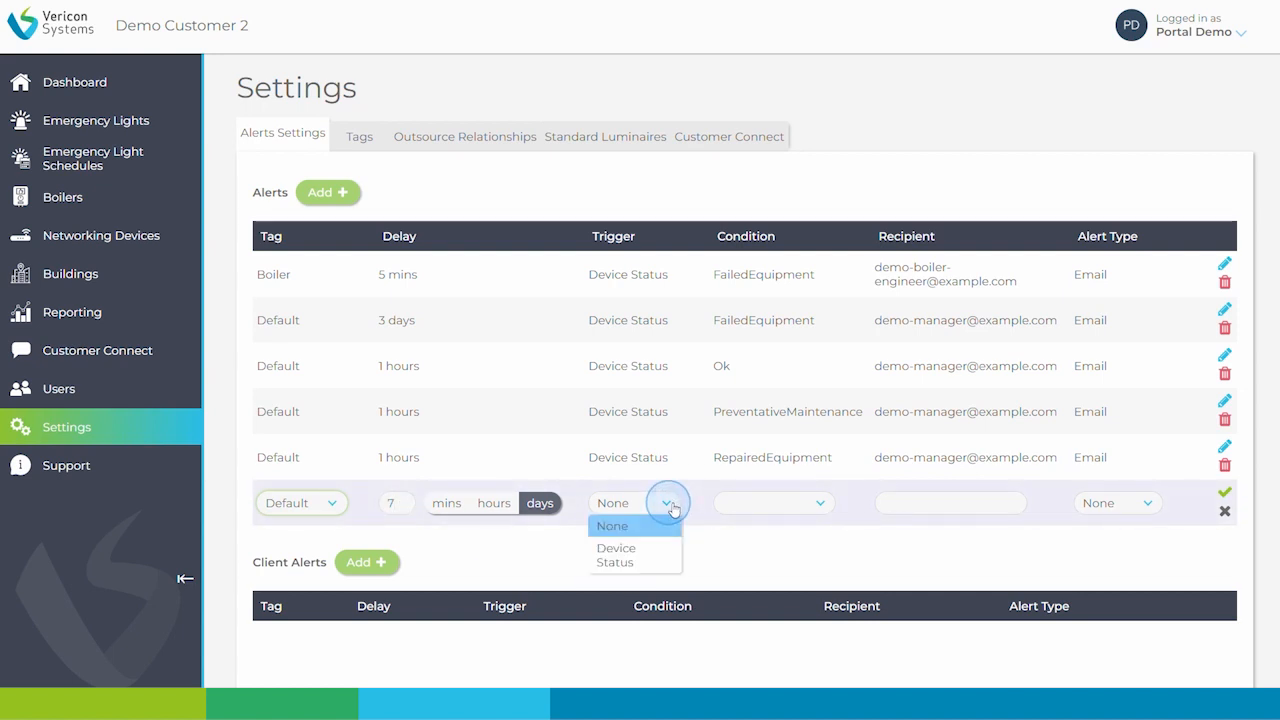
left_click(616, 554)
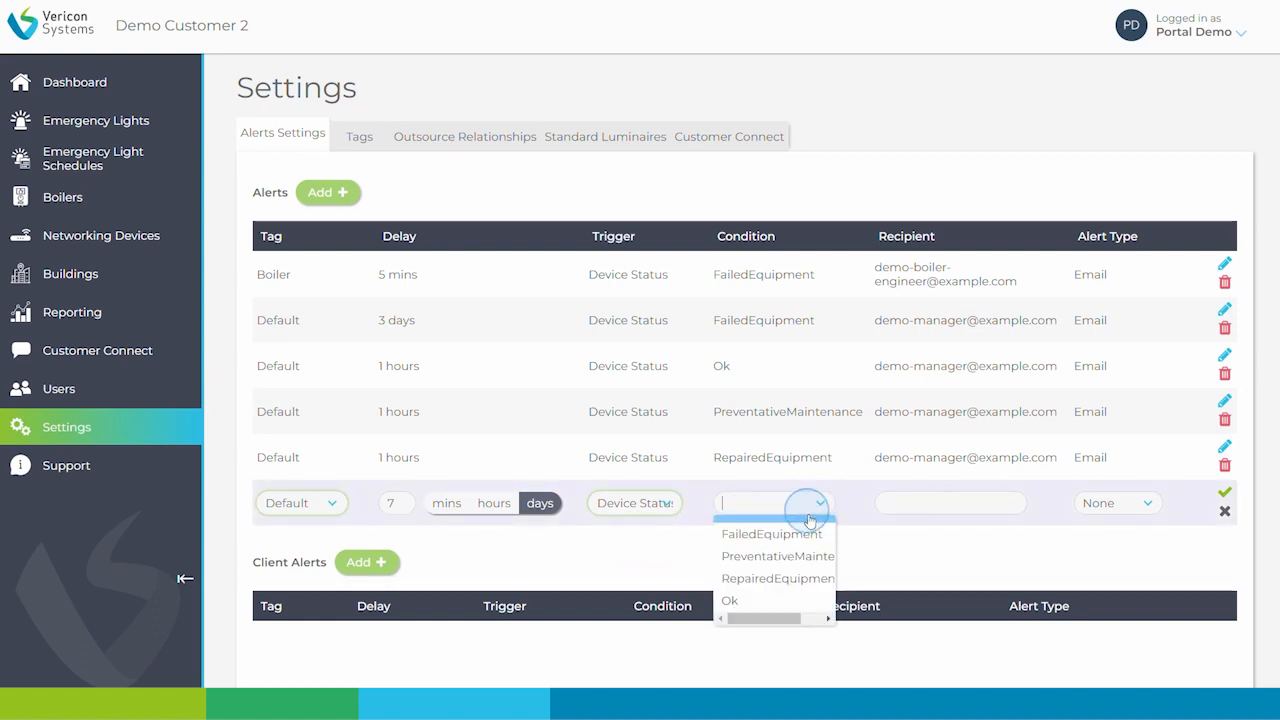
left_click(772, 532)
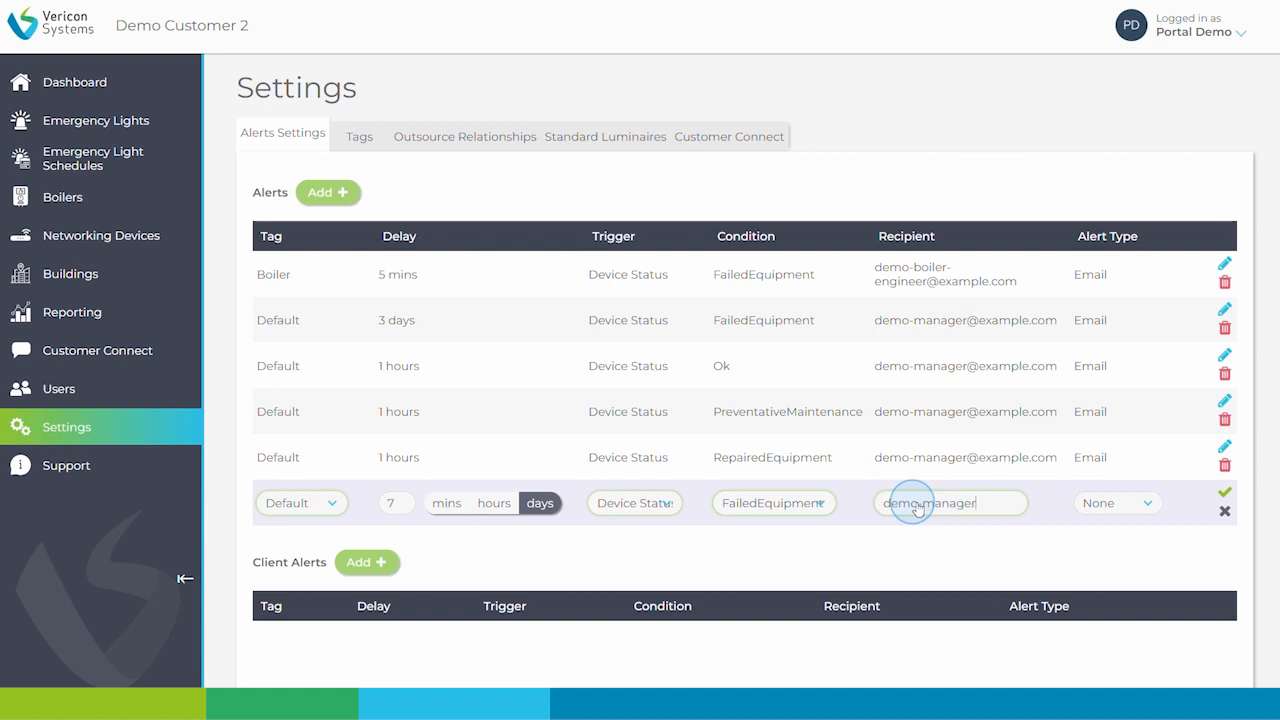
type("@example.com")
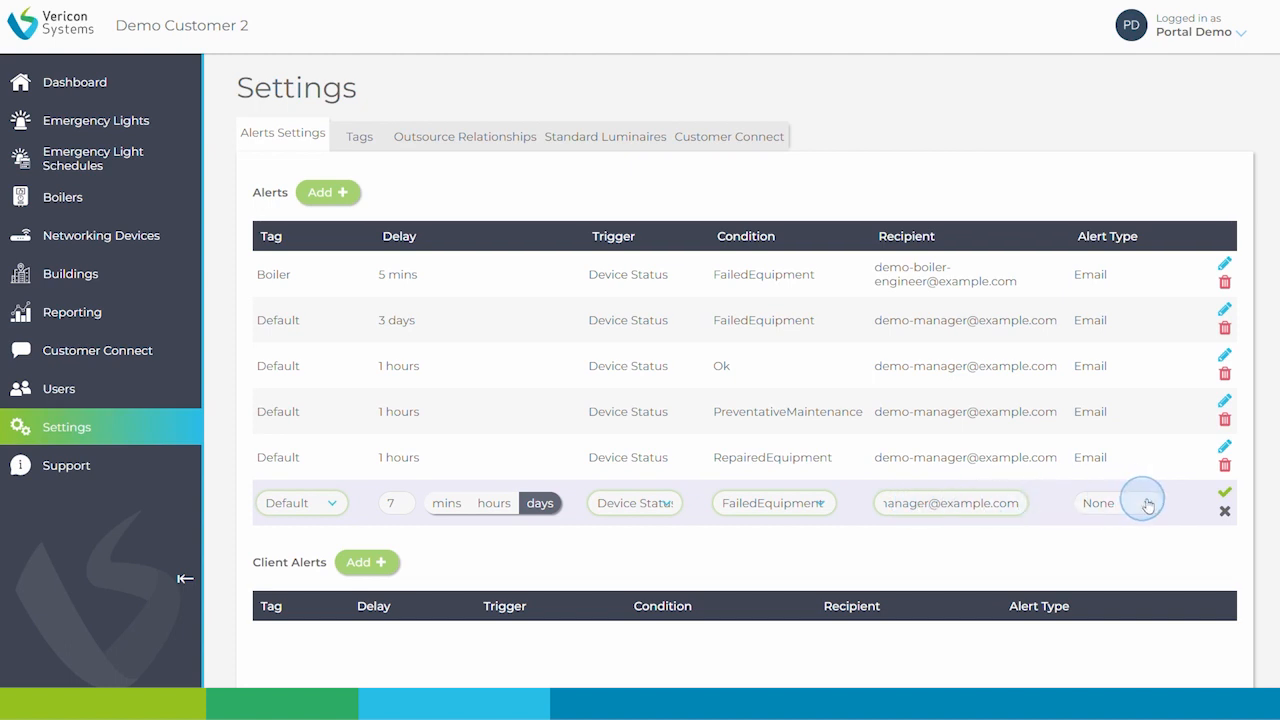
left_click(1116, 504)
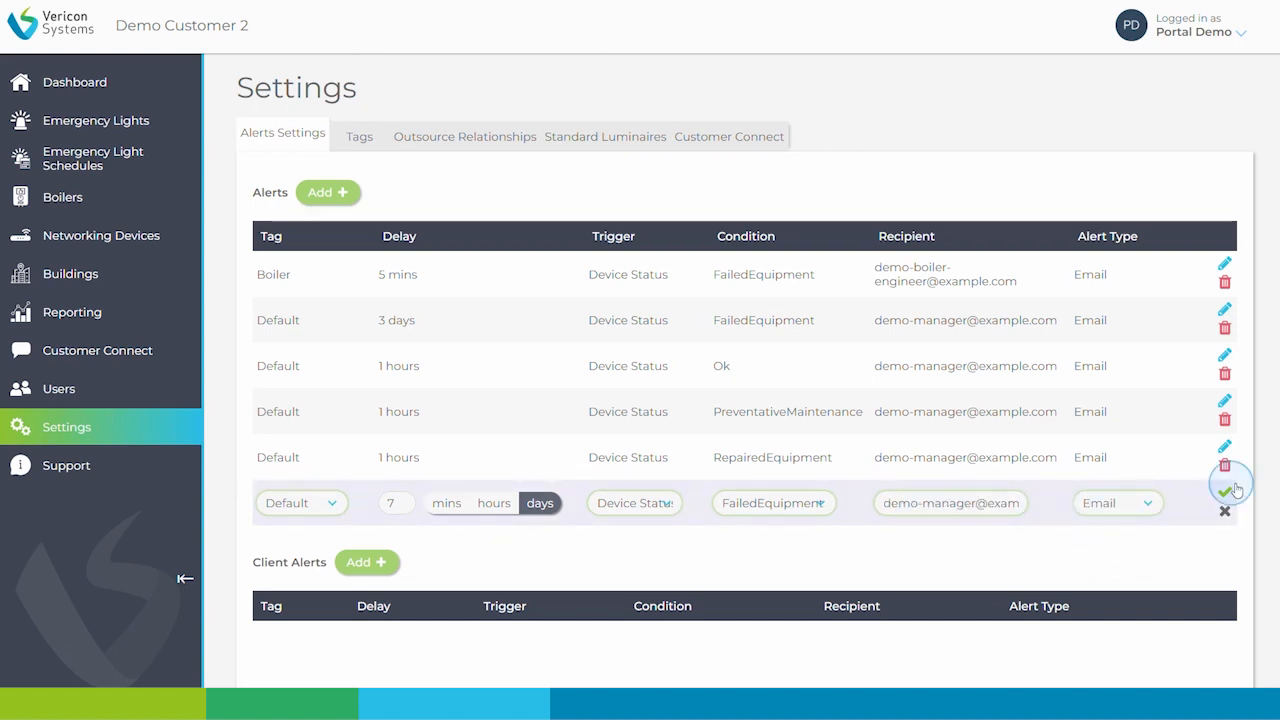
left_click(1224, 490)
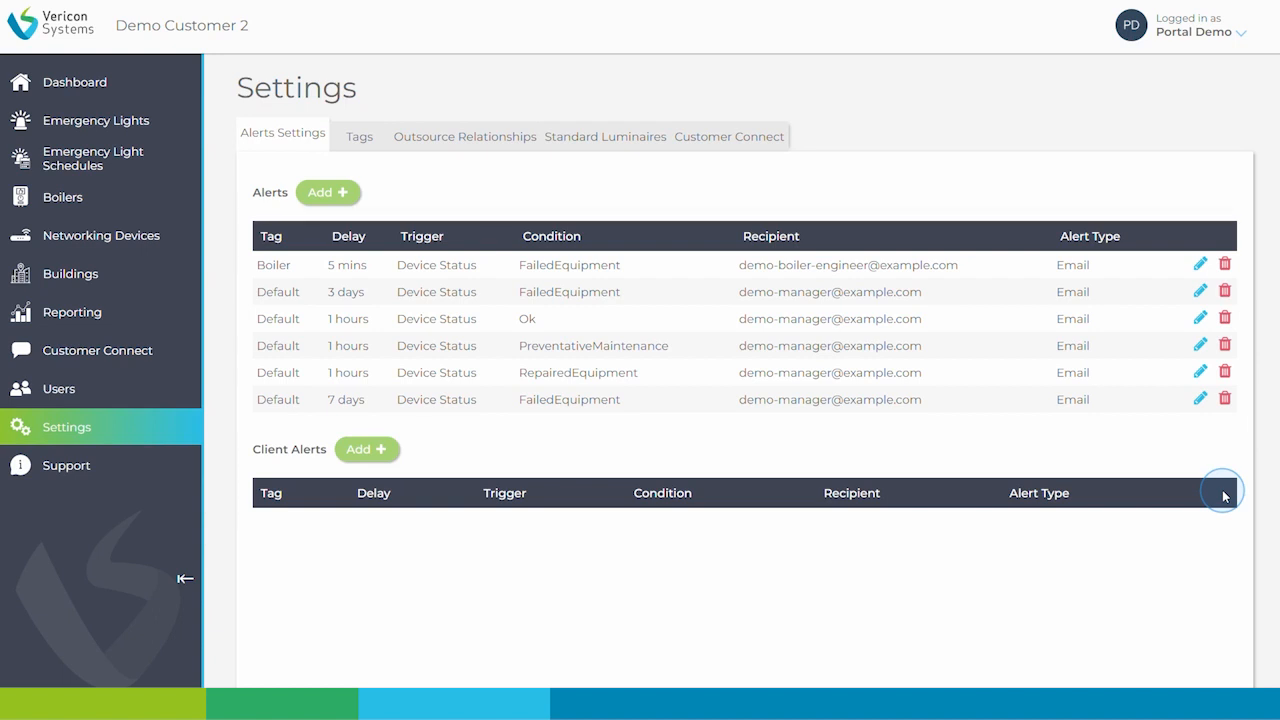
mouse_move(506, 384)
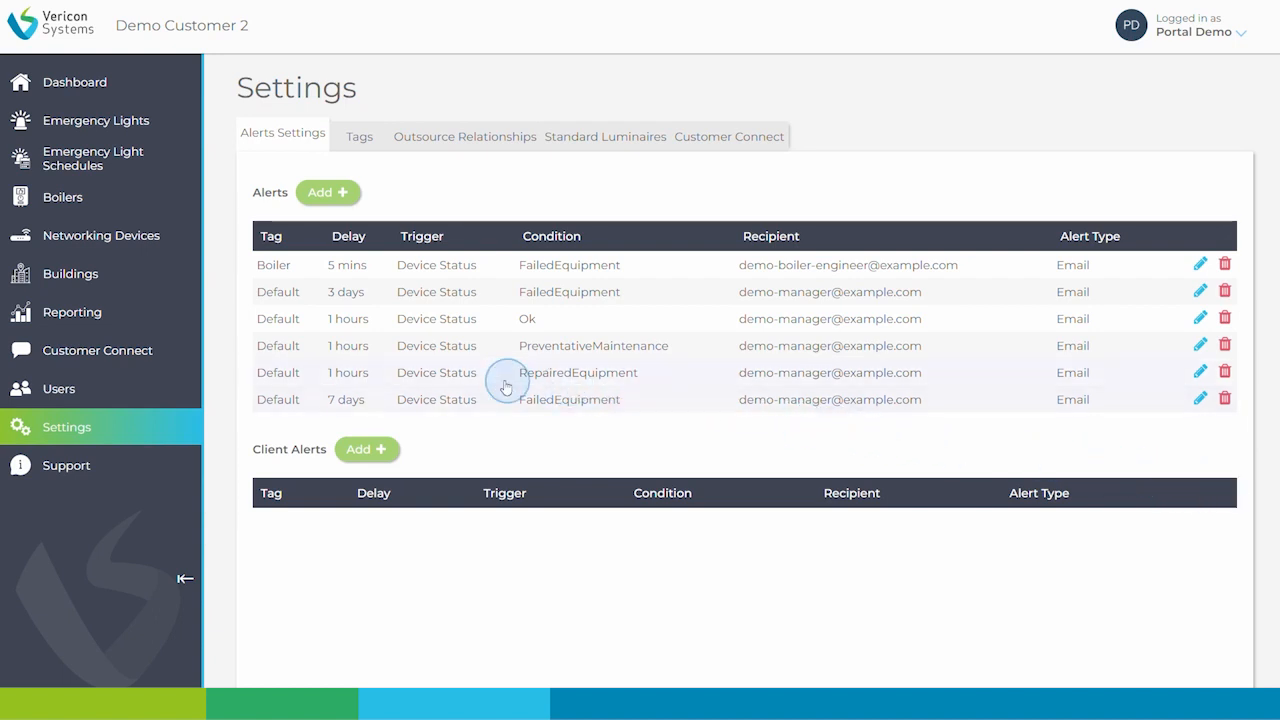
mouse_move(544, 428)
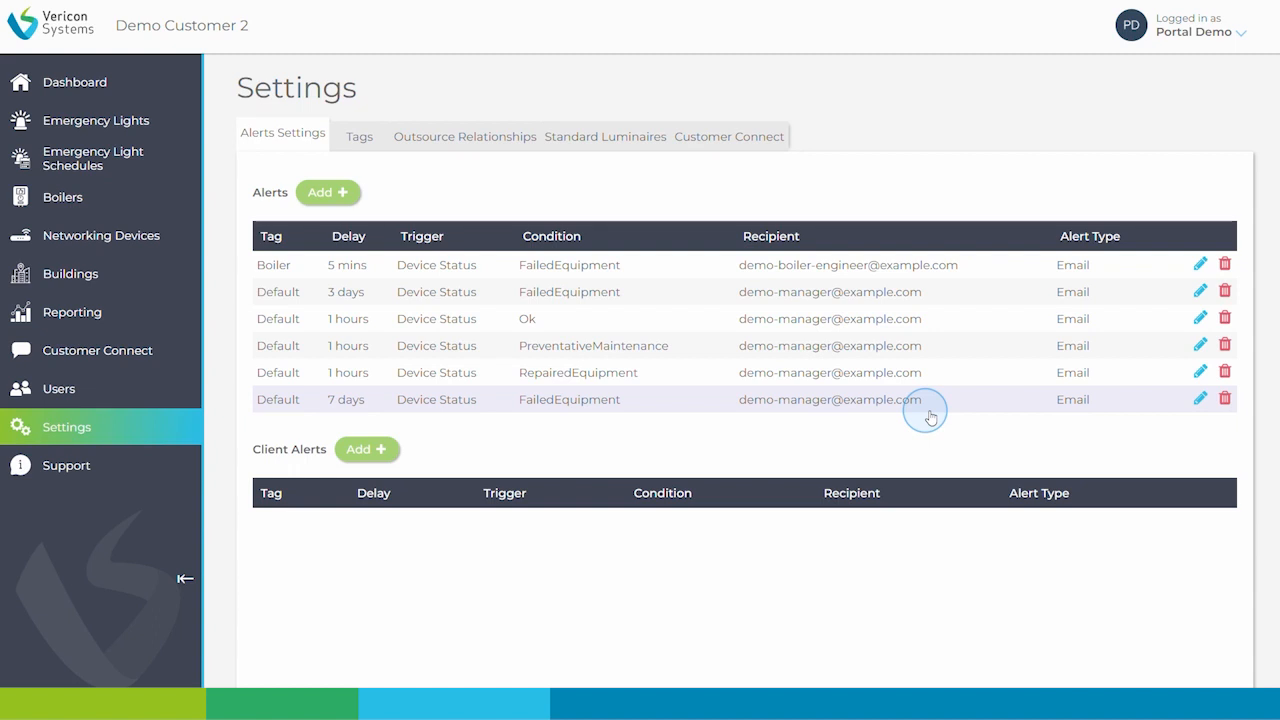
mouse_move(320, 400)
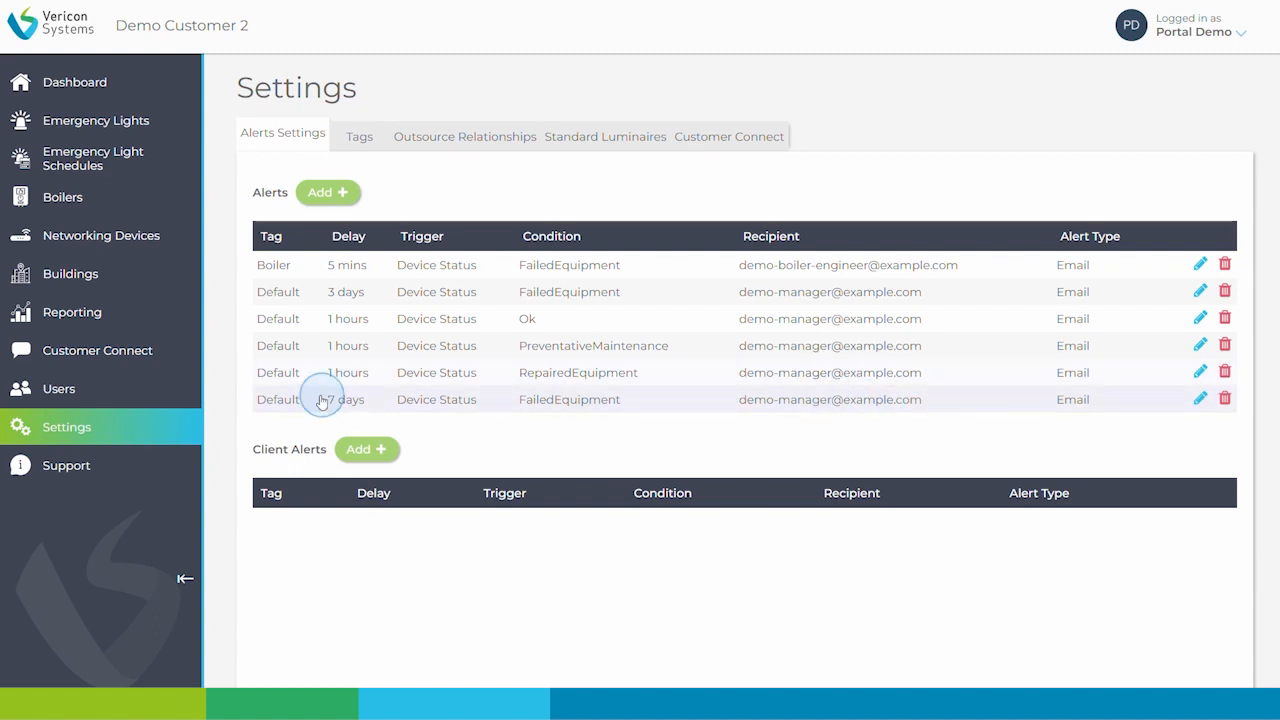
mouse_move(258, 244)
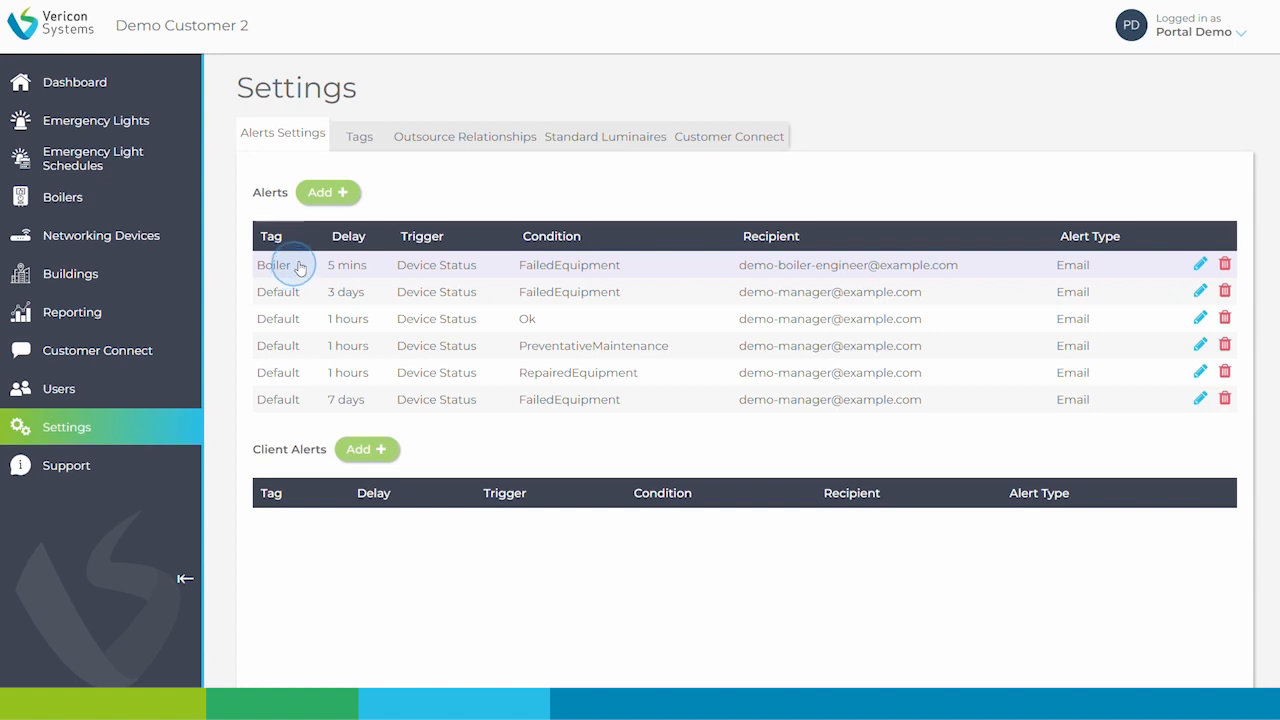
mouse_move(360, 136)
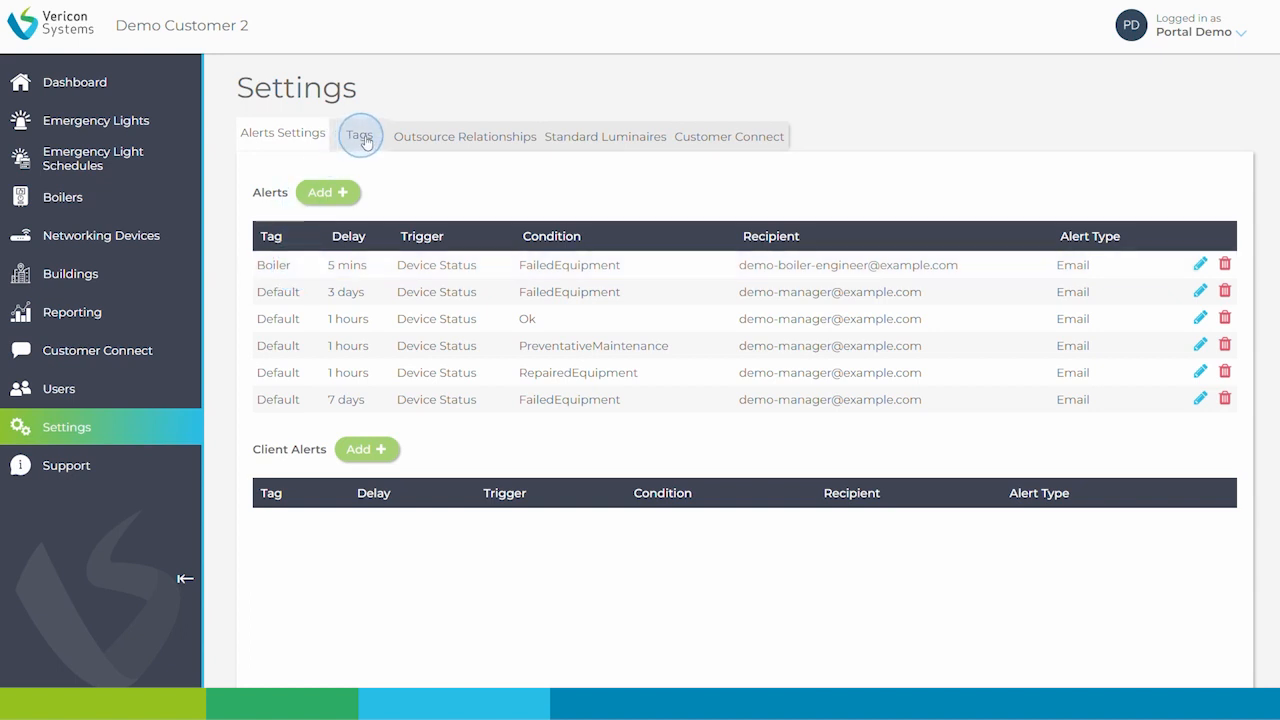
Create and save a new tag named EmeRed in the Settings tag list
left_click(360, 136)
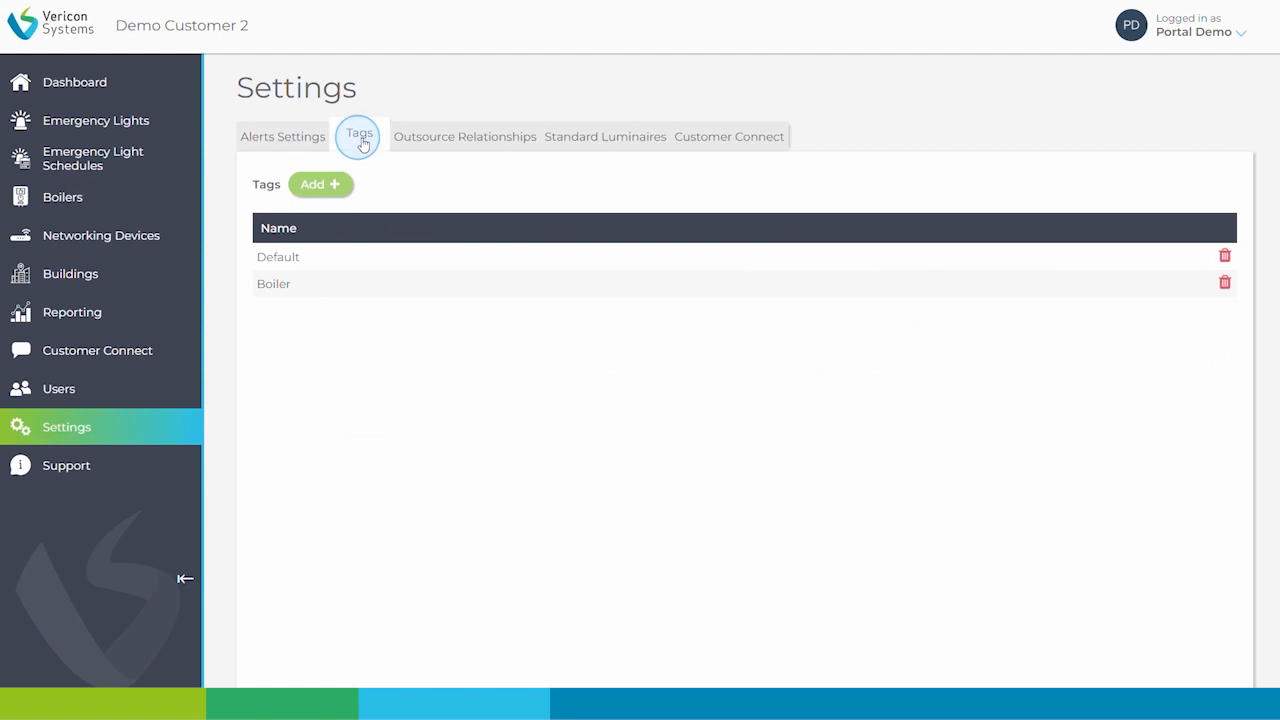
left_click(320, 184)
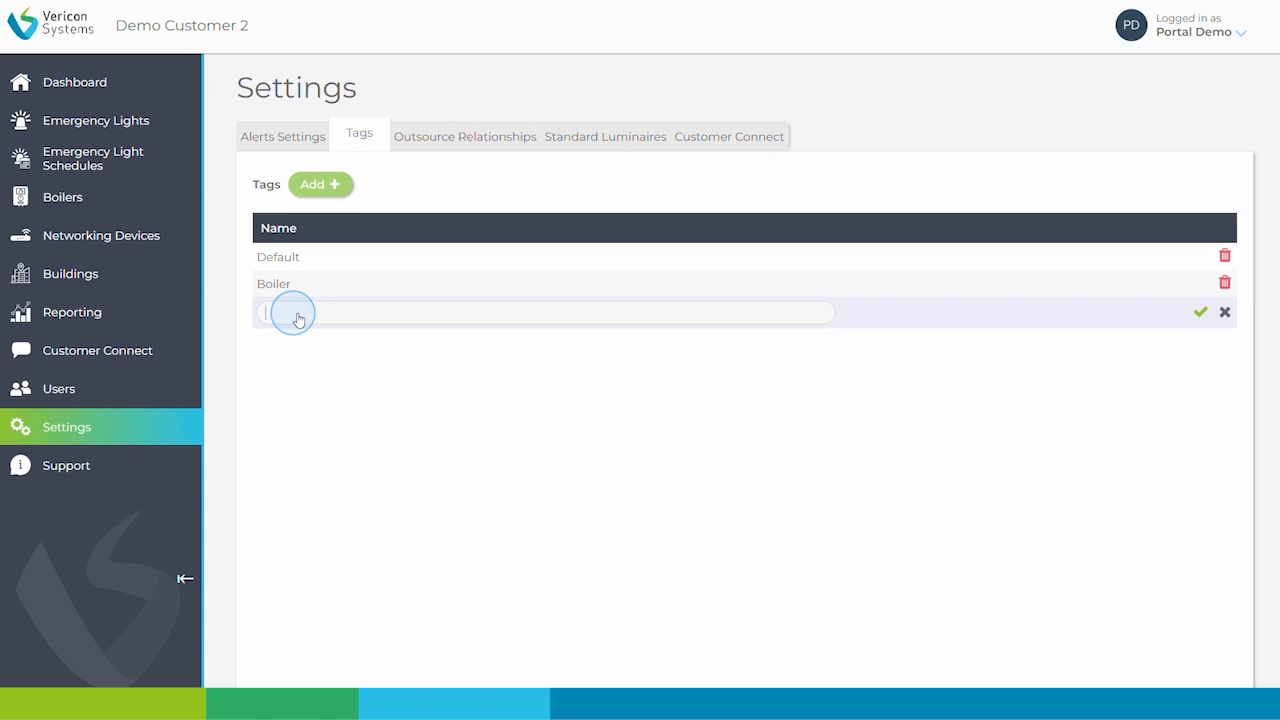
type("EmeRed")
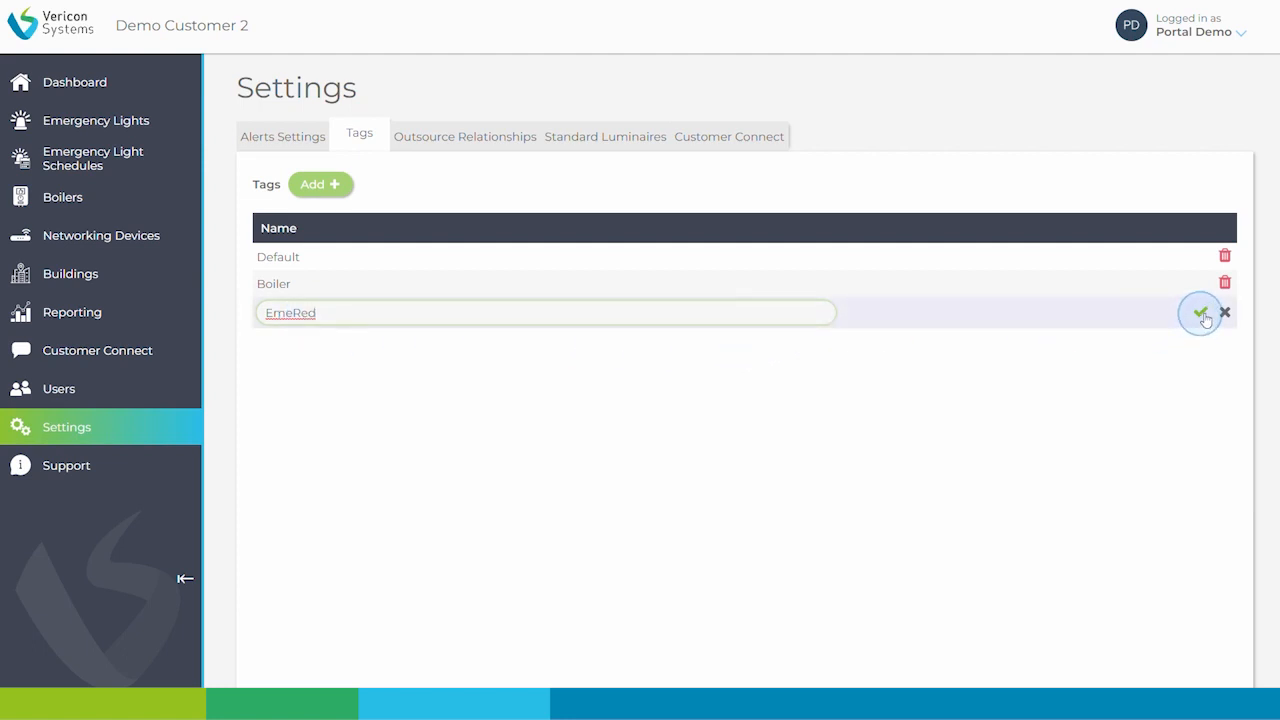
left_click(1200, 312)
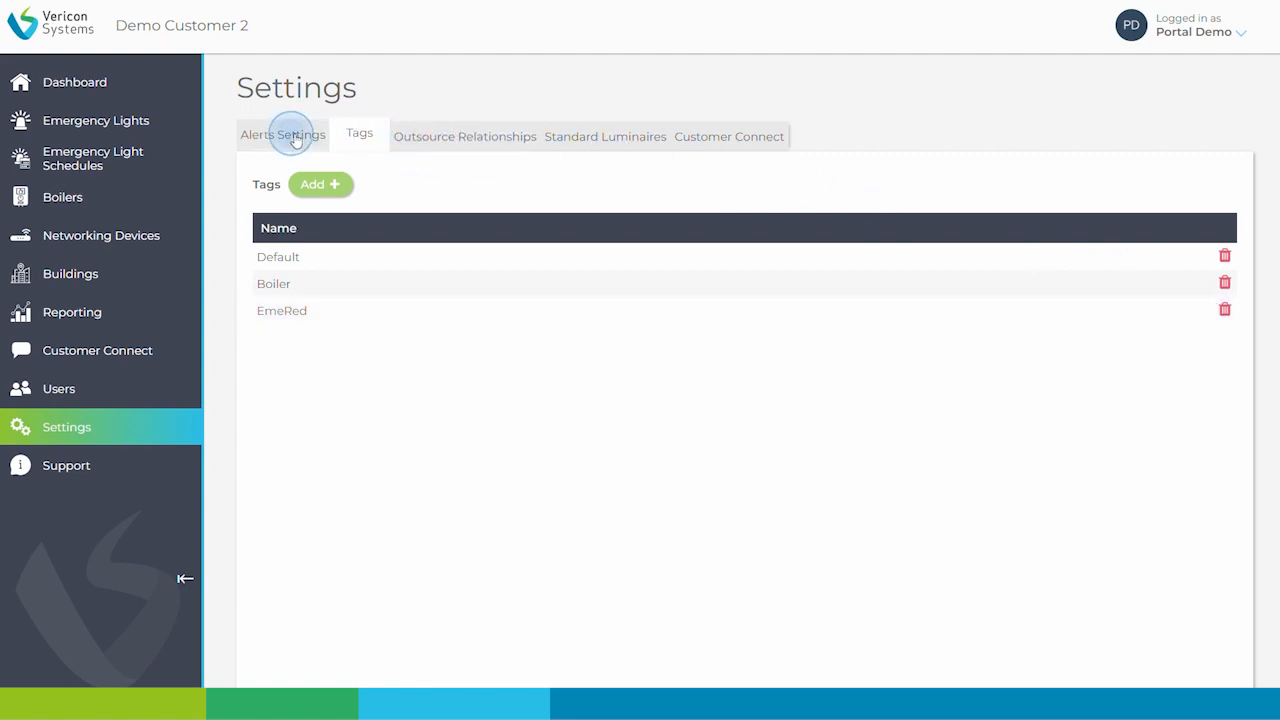
Save a new EmeRed alert on FailedEquipment device status with recipient 'demo' 'lighting-en' by Email
left_click(282, 136)
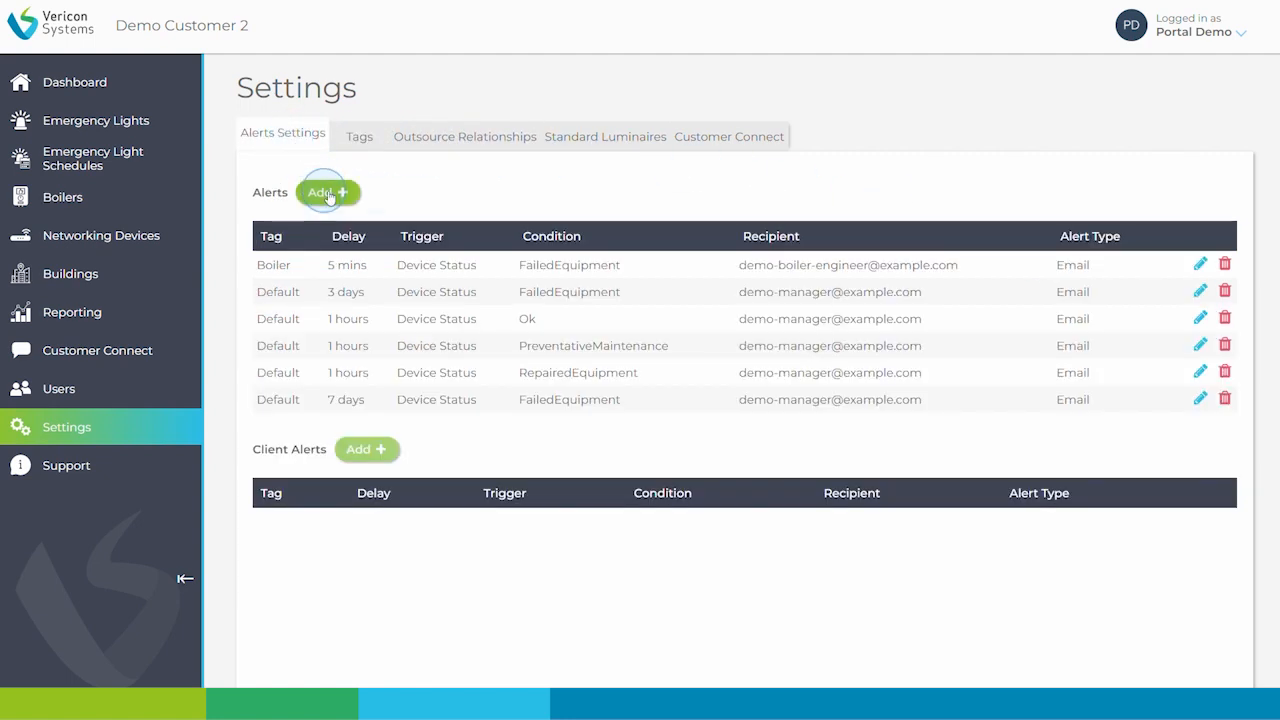
left_click(328, 192)
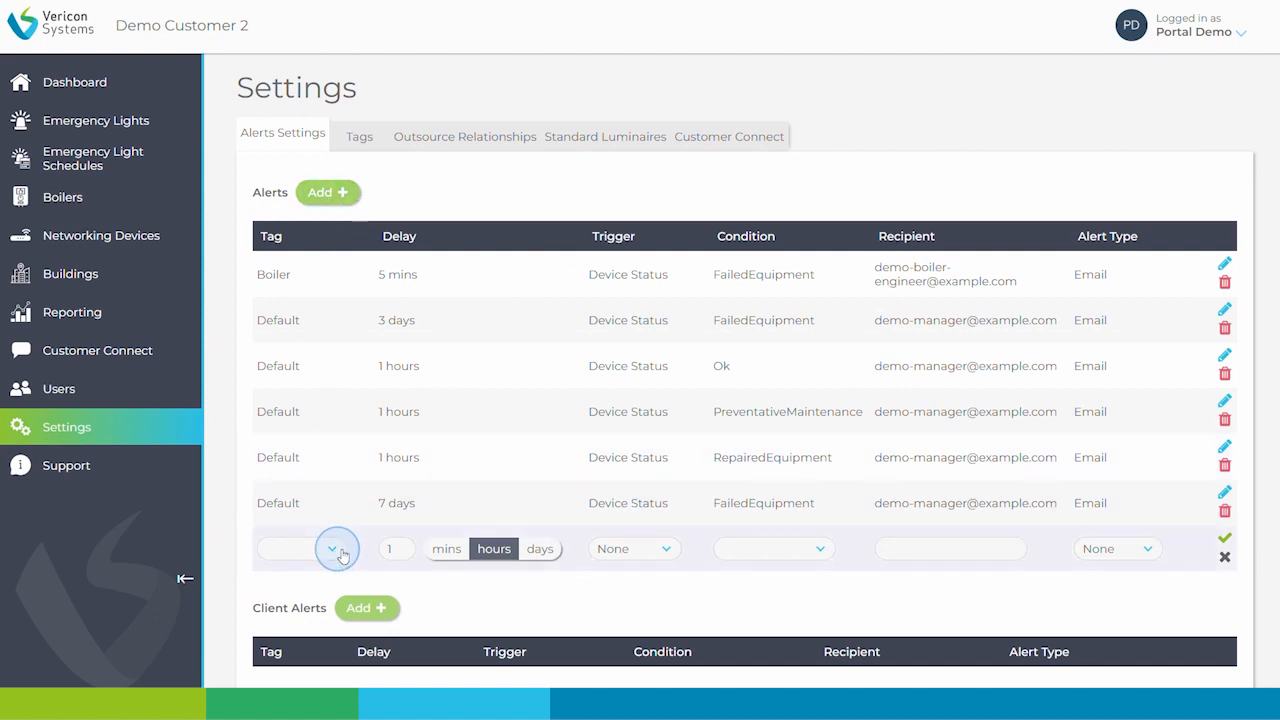
left_click(290, 548)
type("5")
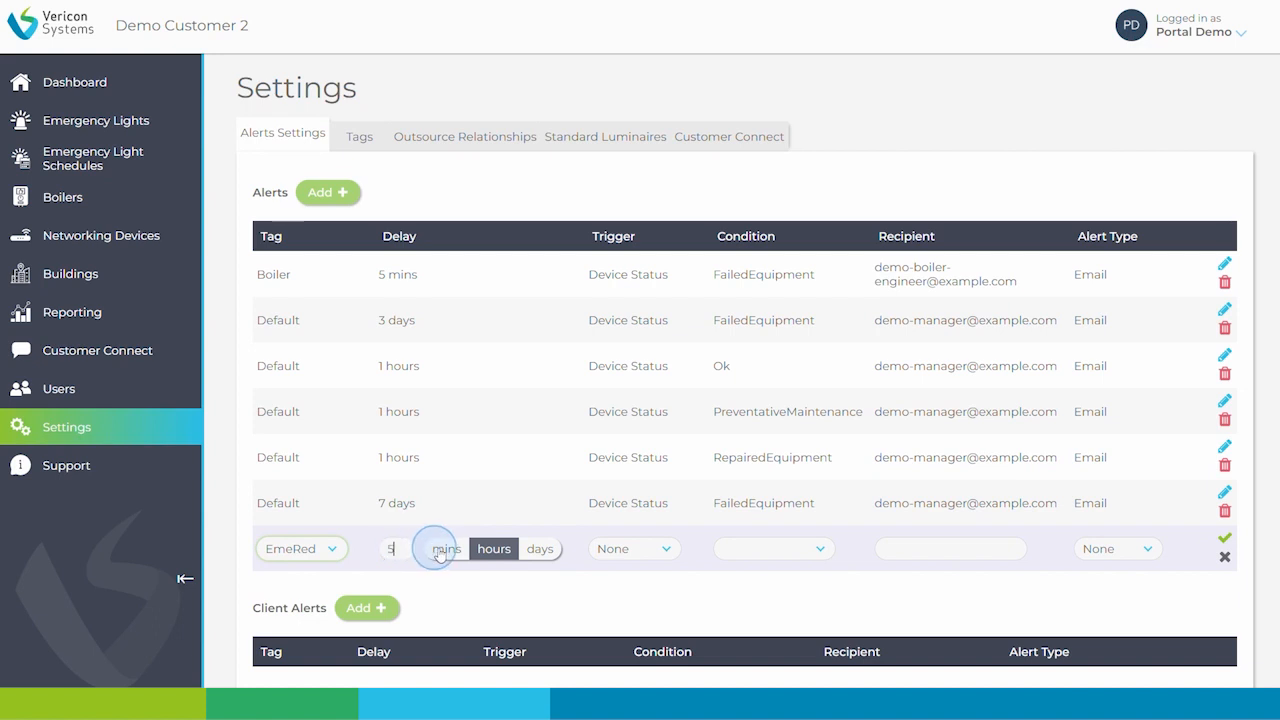
left_click(664, 548)
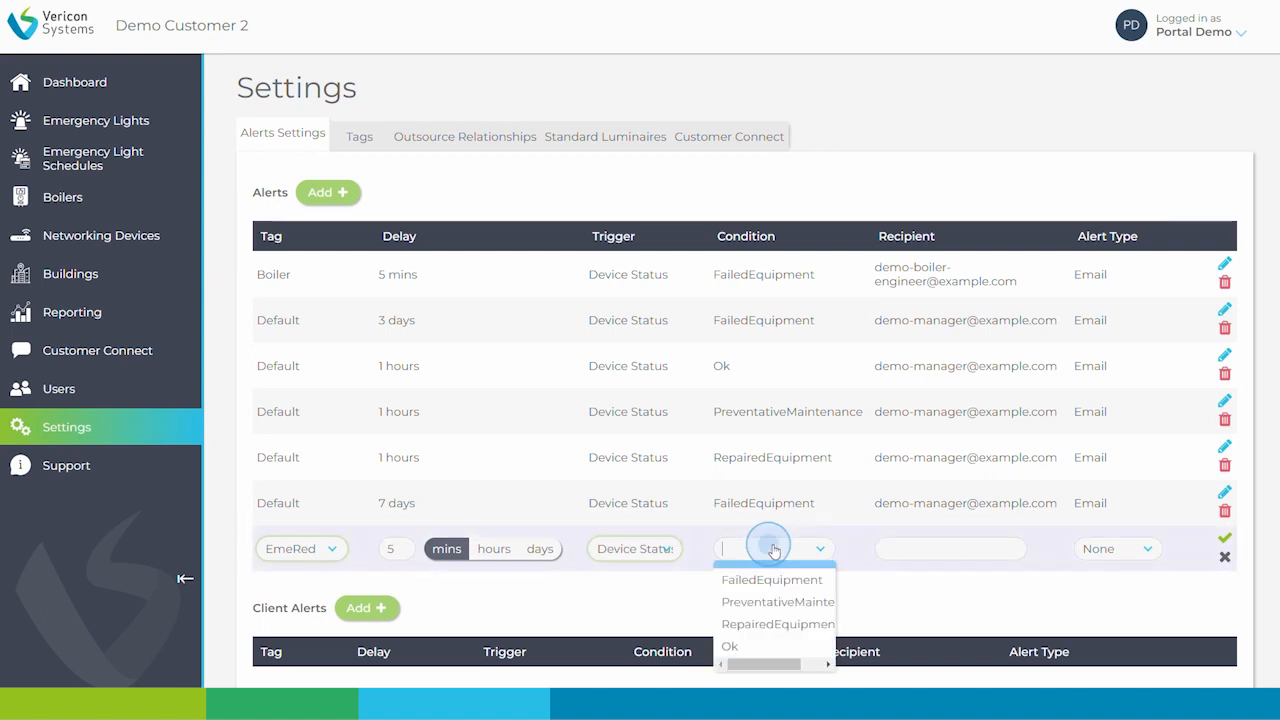
left_click(772, 580)
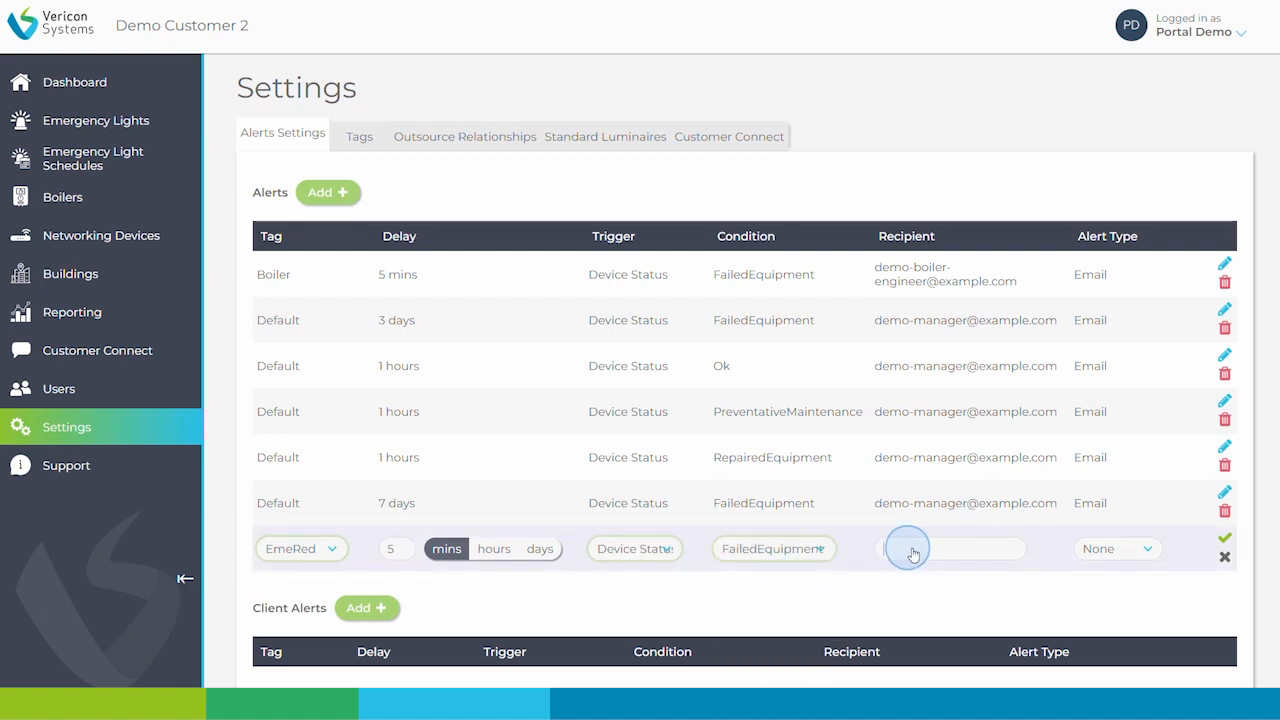
type("demo")
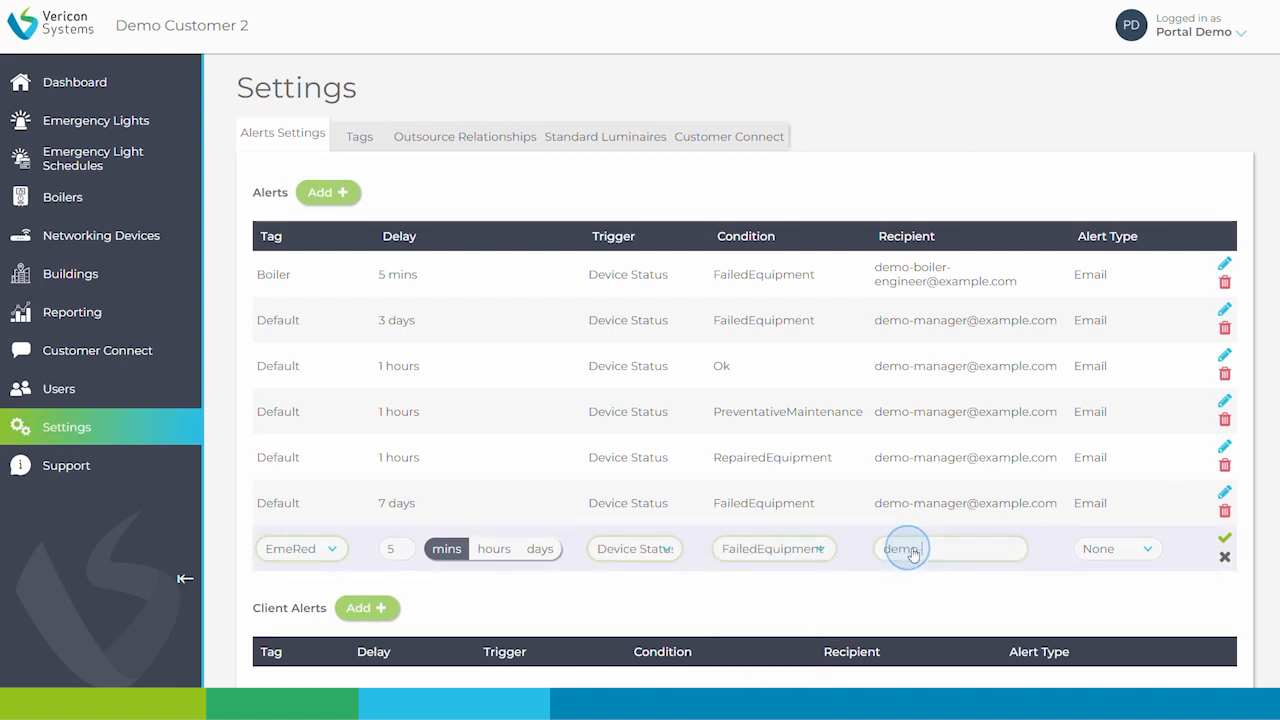
type("lighting-en")
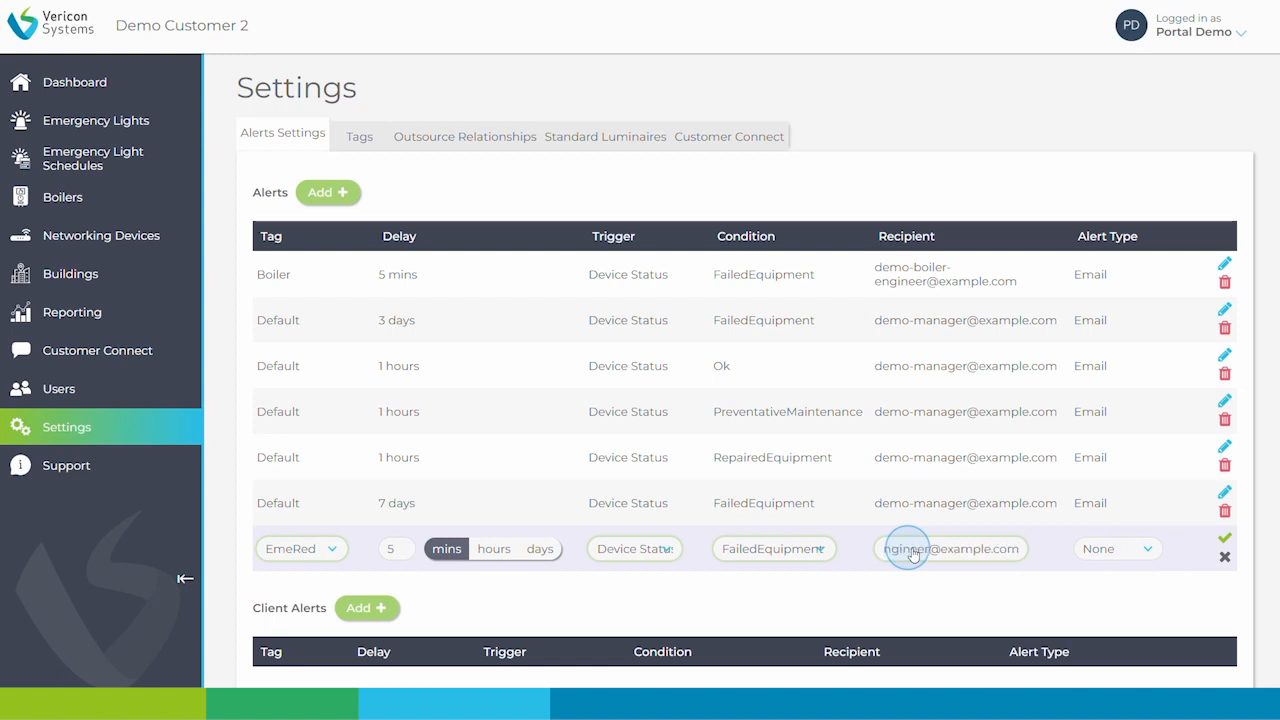
left_click(1116, 548)
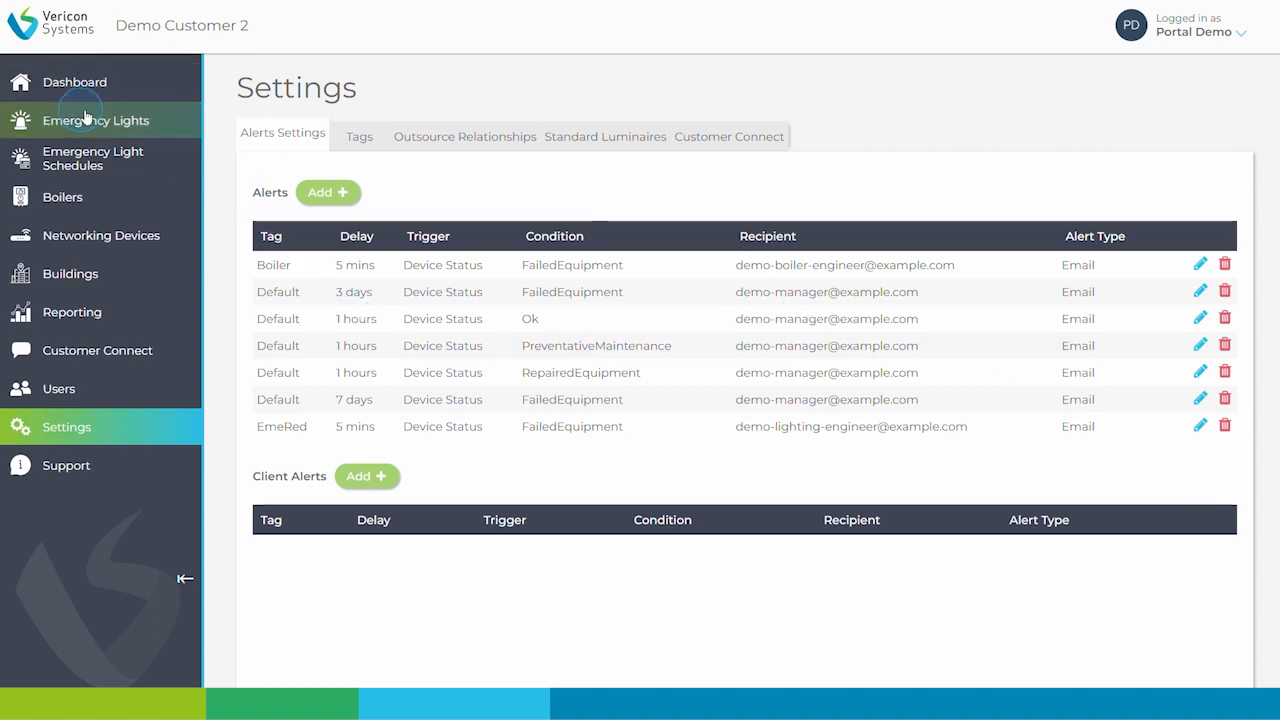
View emergency light EL11's Info page showing its Default tag and no outsourcer
left_click(96, 104)
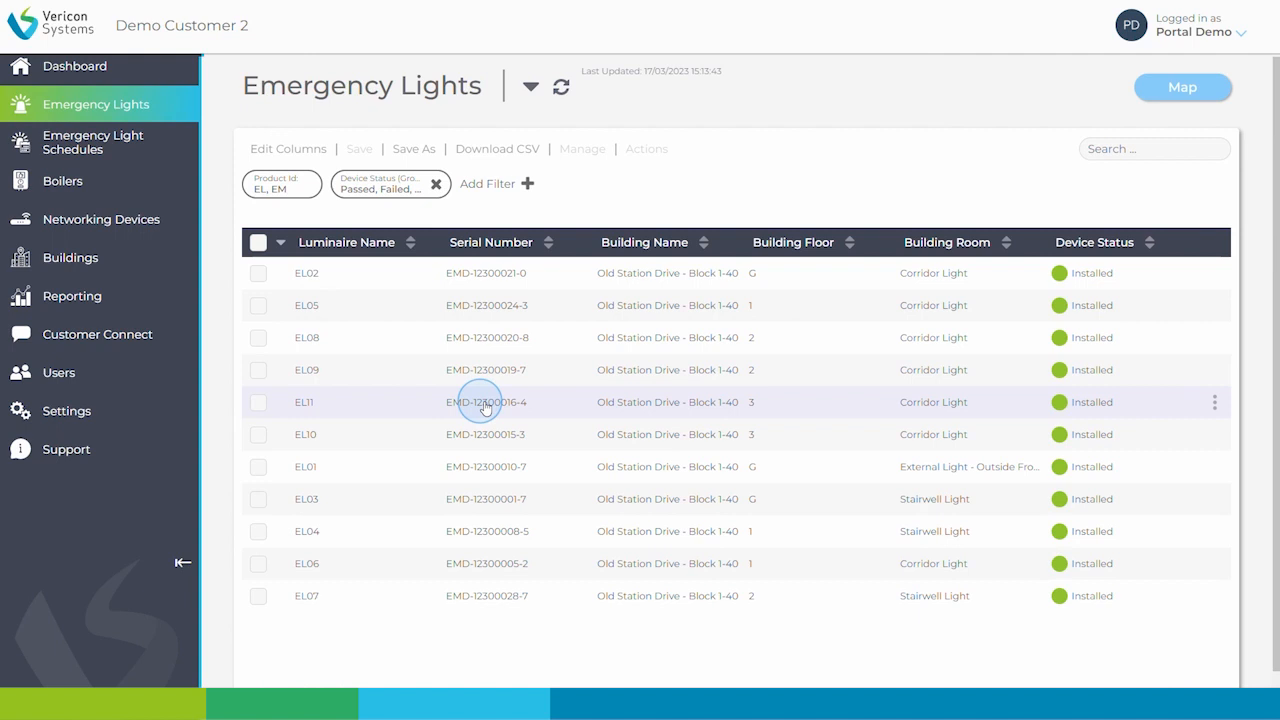
left_click(304, 402)
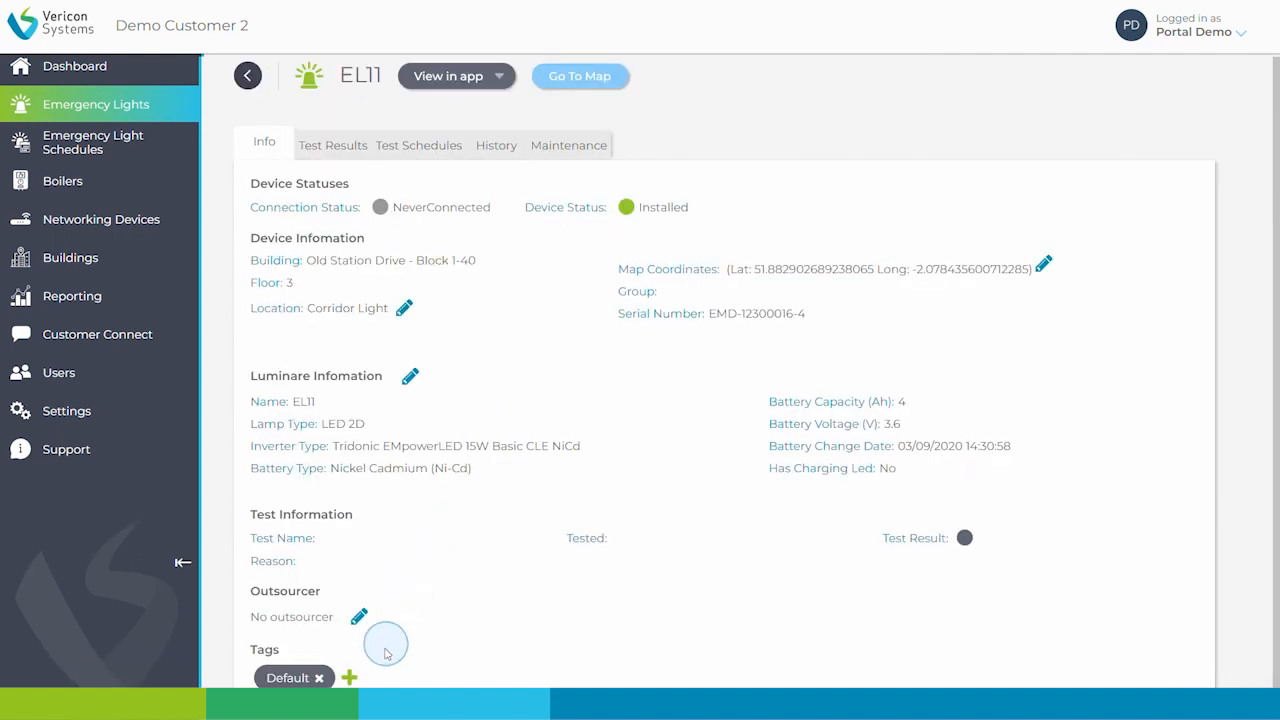
left_click(344, 678)
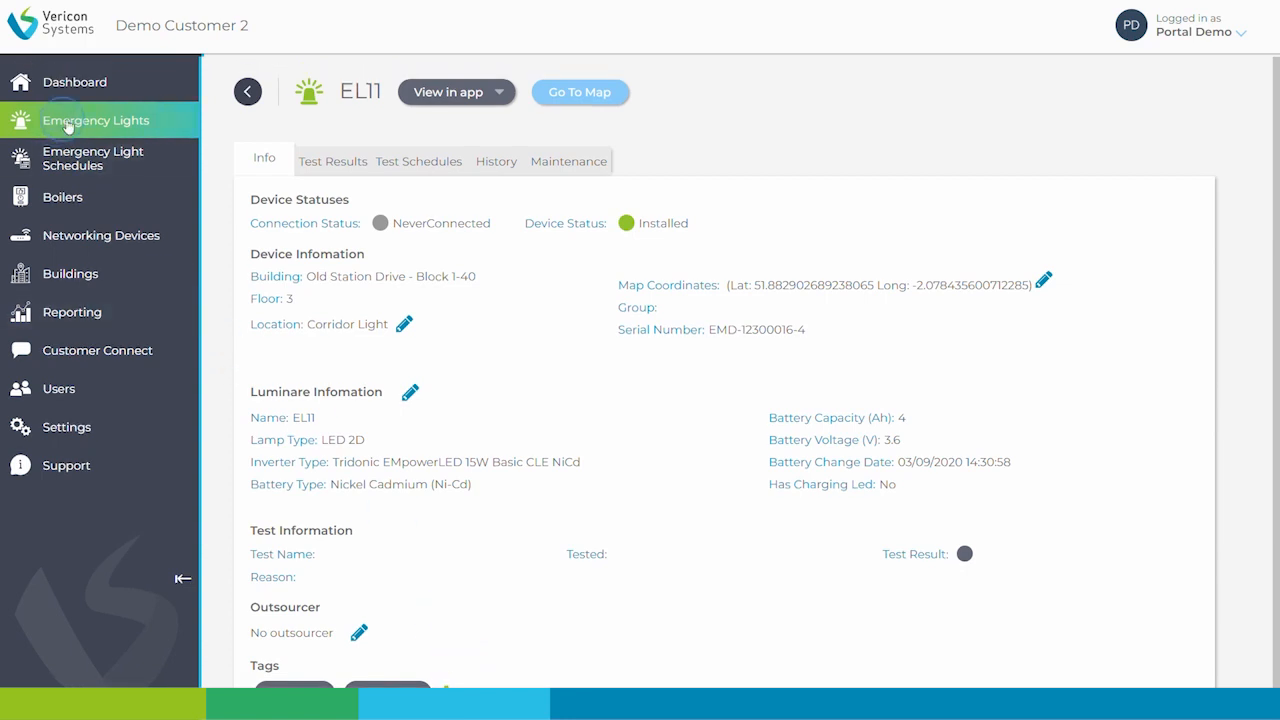
Select all 11 emergency lights and add the EmeRed tag to them via Actions > Add tags
left_click(96, 120)
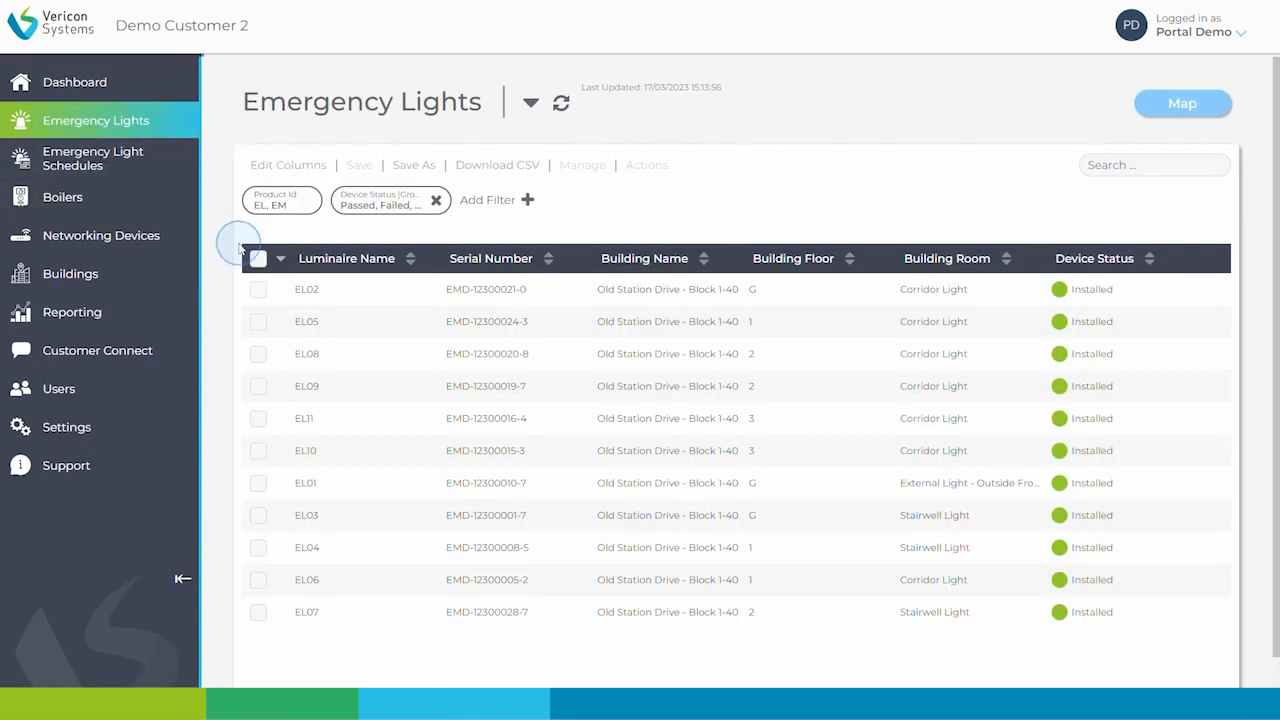
left_click(258, 258)
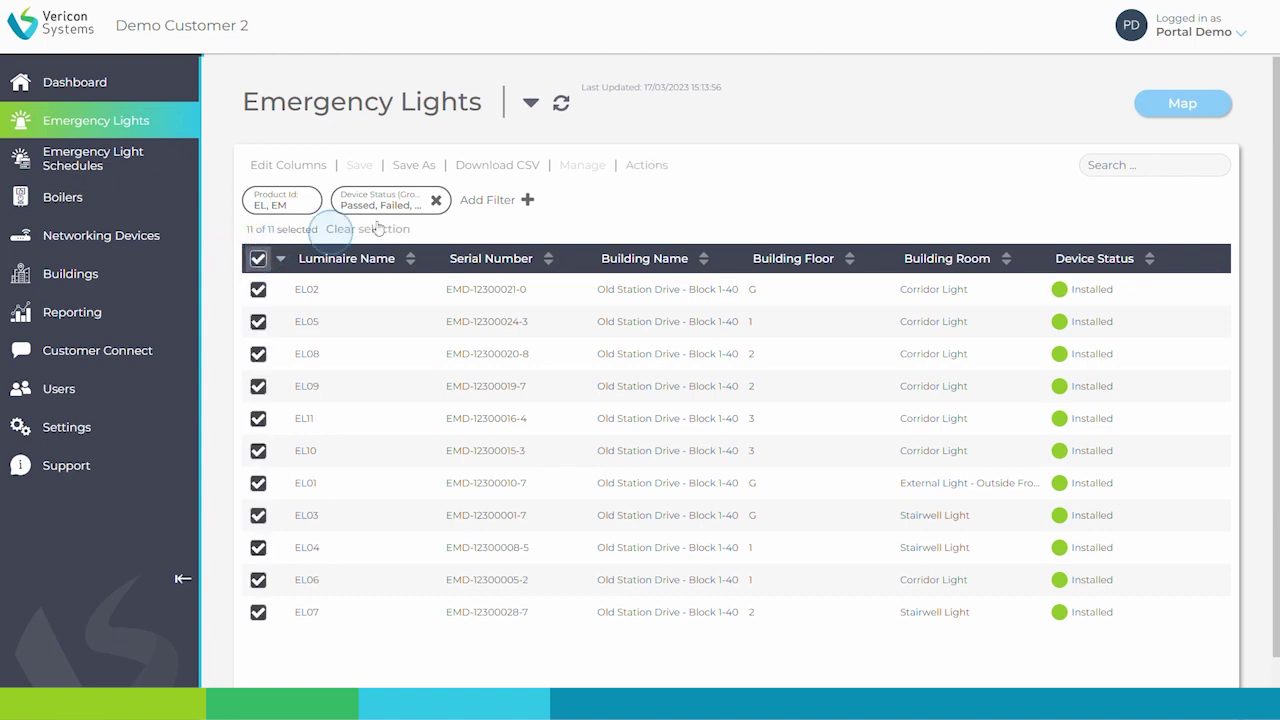
left_click(646, 164)
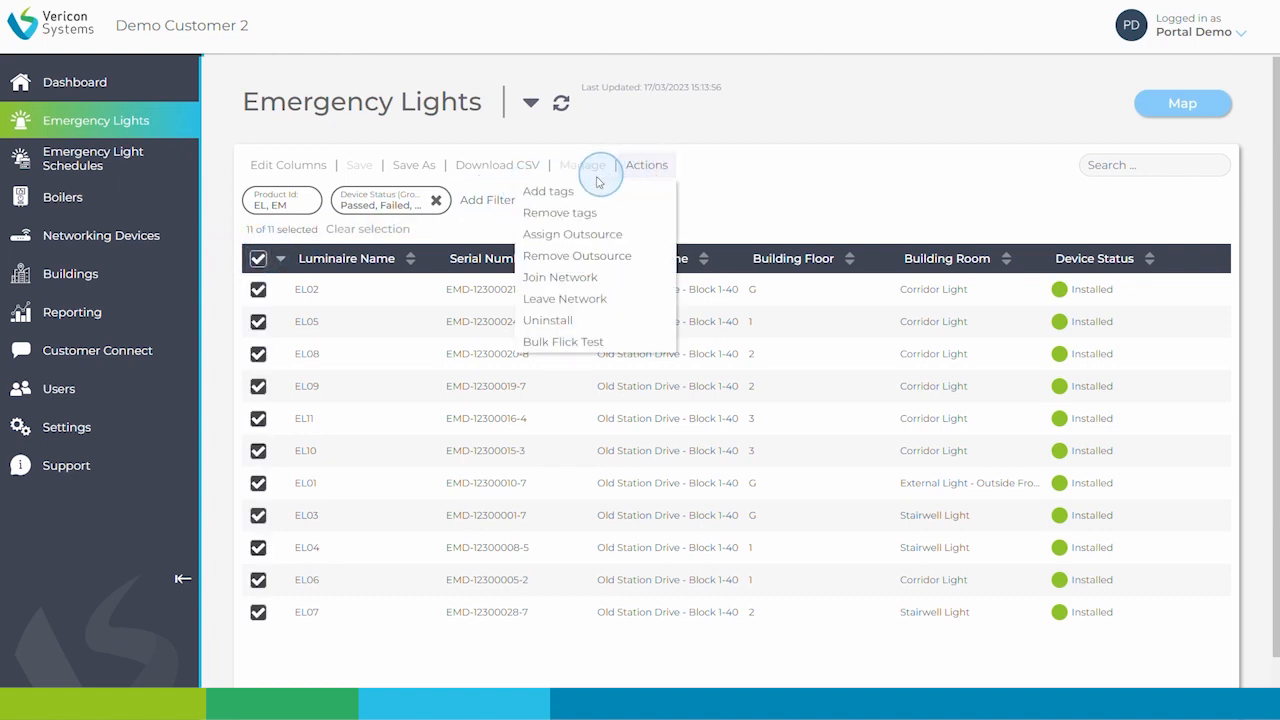
left_click(548, 192)
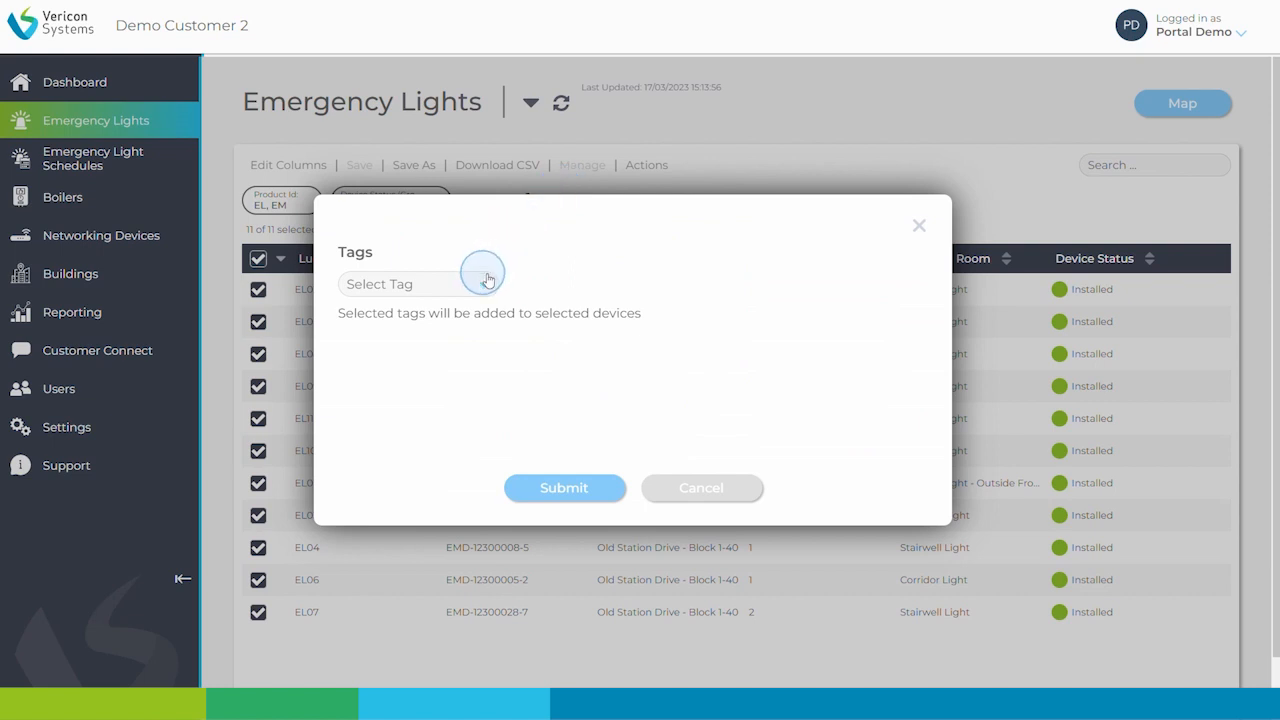
left_click(418, 284)
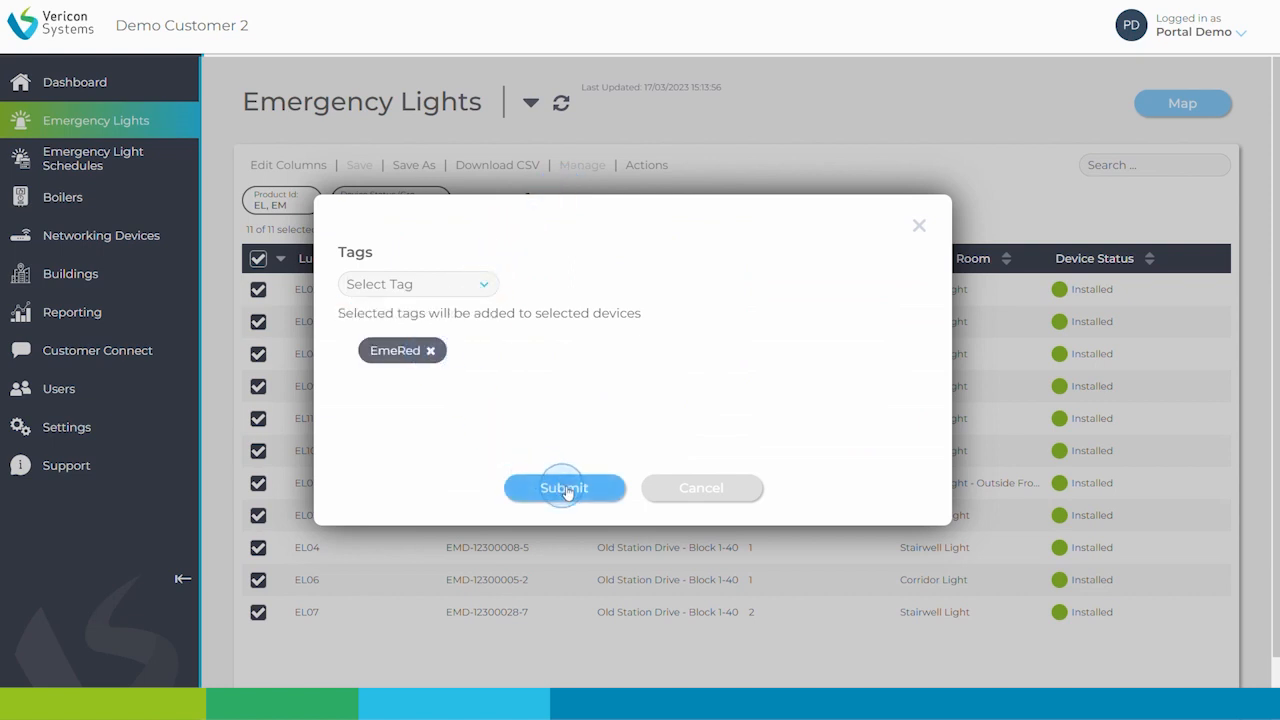
left_click(564, 488)
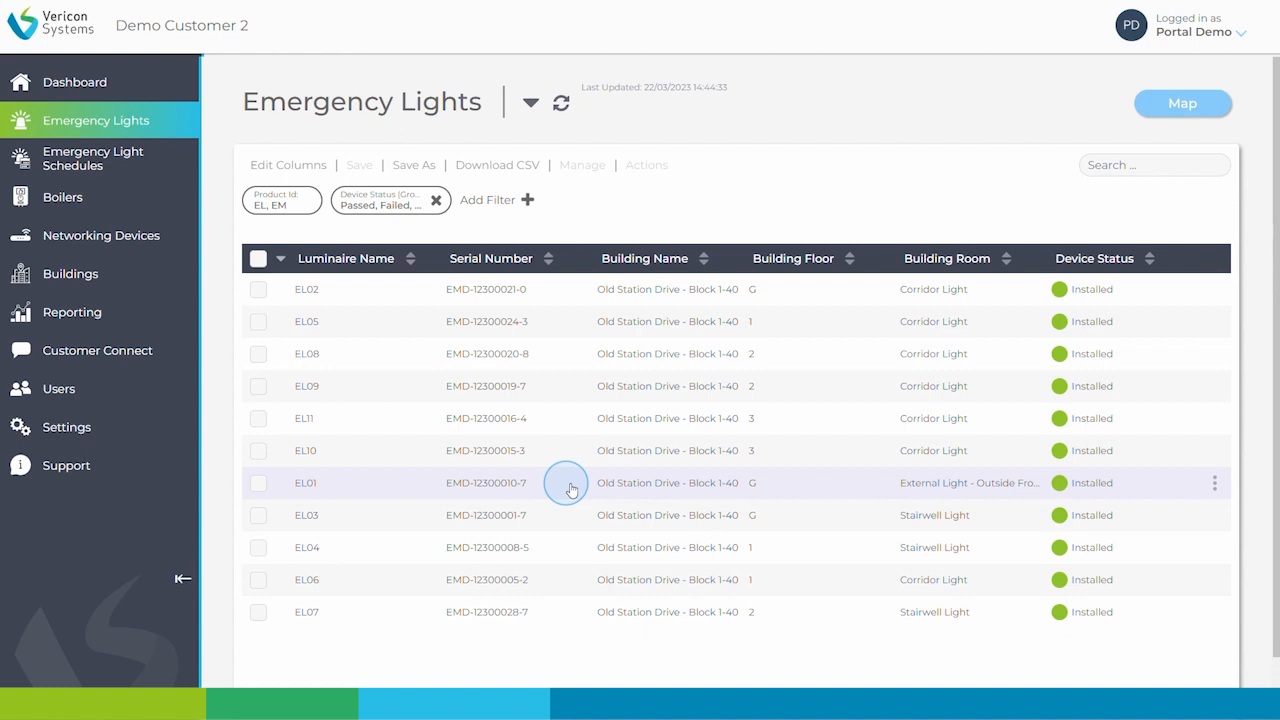
Apply a column layout including Tags, revealing Default and EmeRed on every light
left_click(288, 164)
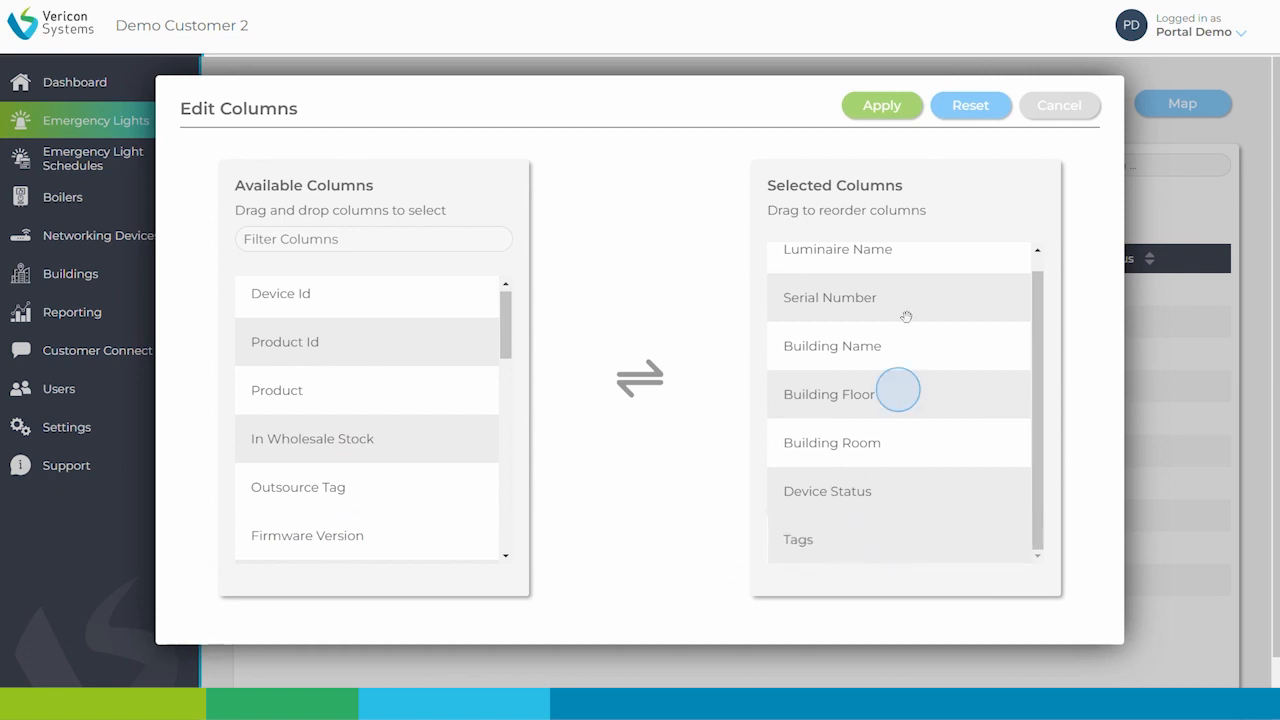
left_click(880, 104)
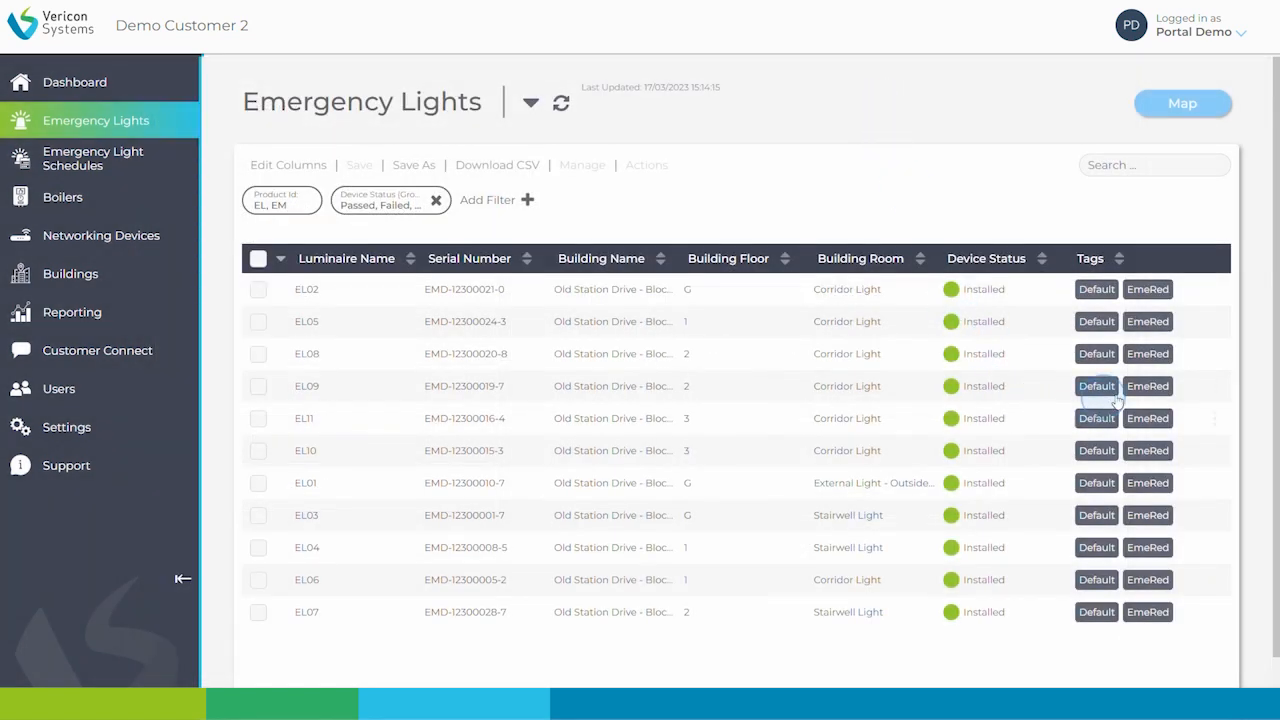